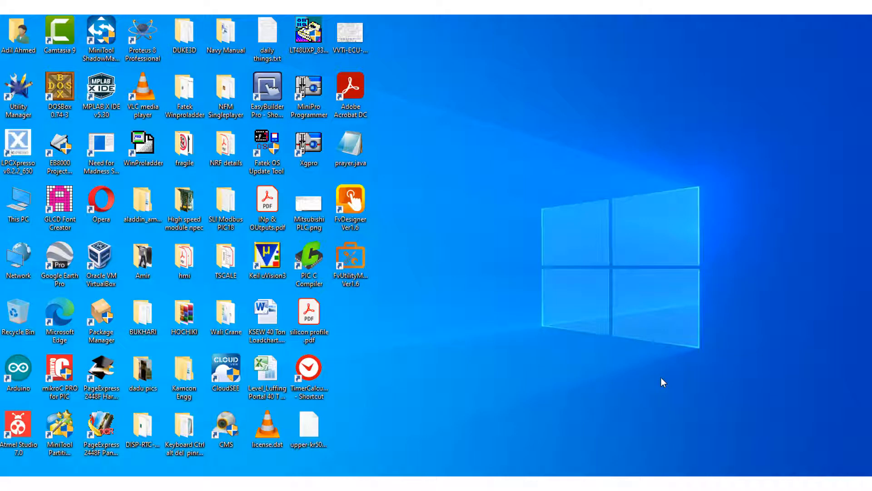
{"action": "mouse_move", "coordinate": [267, 209]}
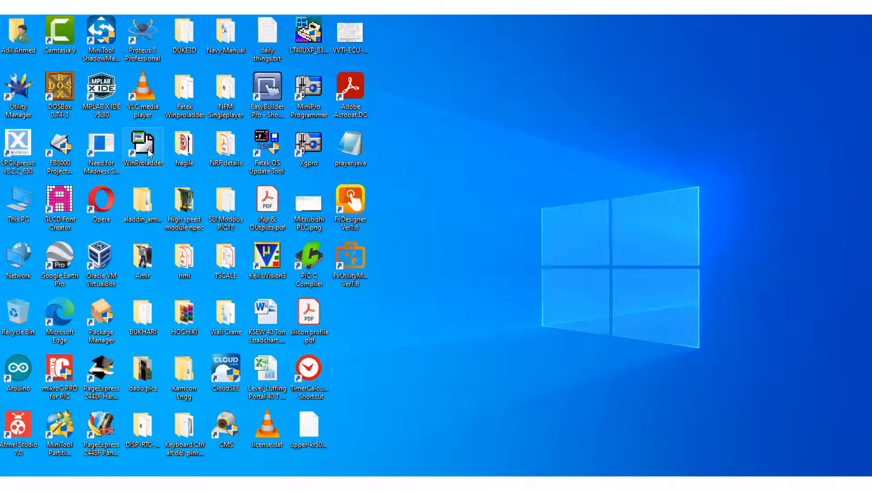
{"action": "mouse_move", "coordinate": [458, 204]}
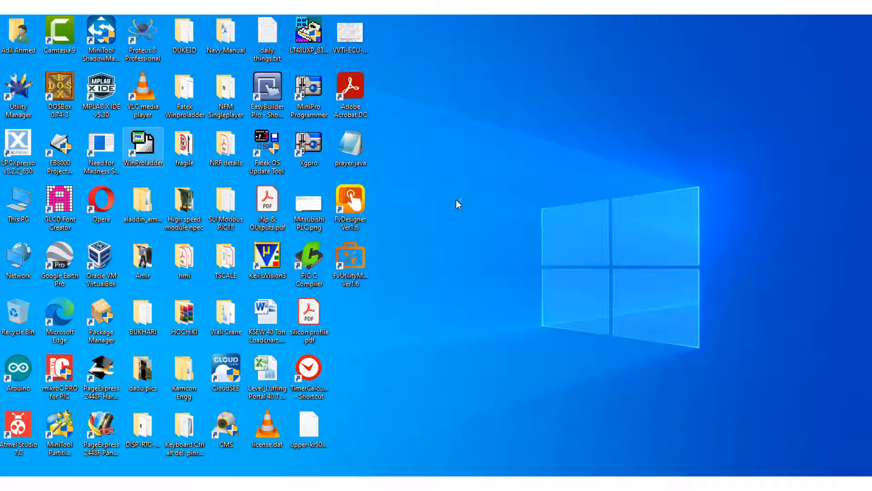
Launch WinProLadder from the desktop shortcut and bring up its File menu
{"action": "double_click", "coordinate": [142, 145]}
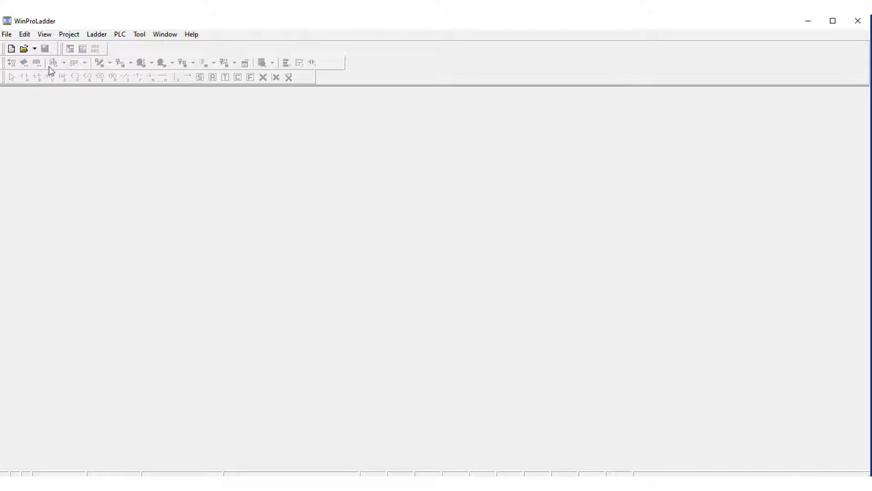
{"action": "mouse_move", "coordinate": [8, 34]}
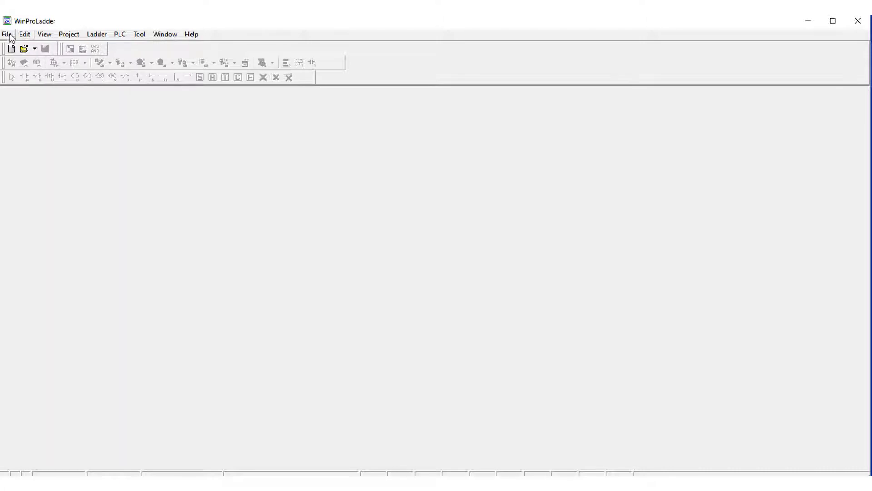
{"action": "left_click", "coordinate": [7, 34]}
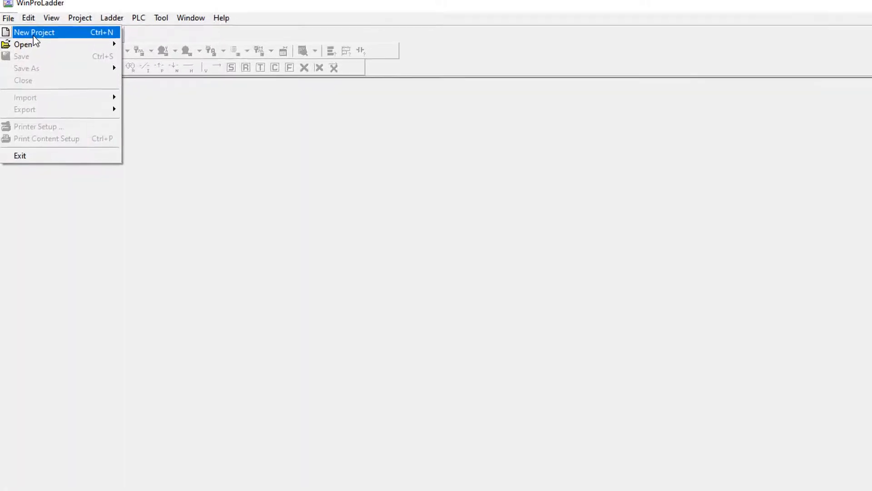
Create project fatek_plc with PLC model FBs-20MC (Series FBs-, 20 points, MC)
{"action": "left_click", "coordinate": [34, 32]}
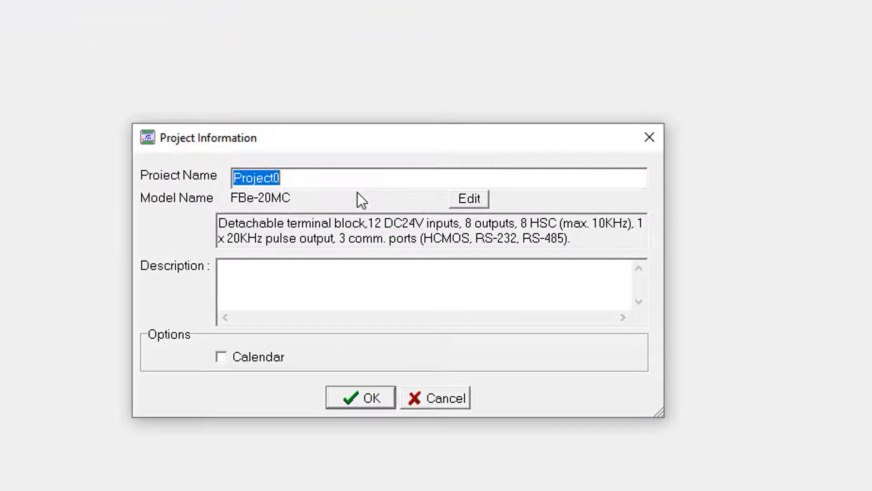
{"action": "type", "text": "fatek_"}
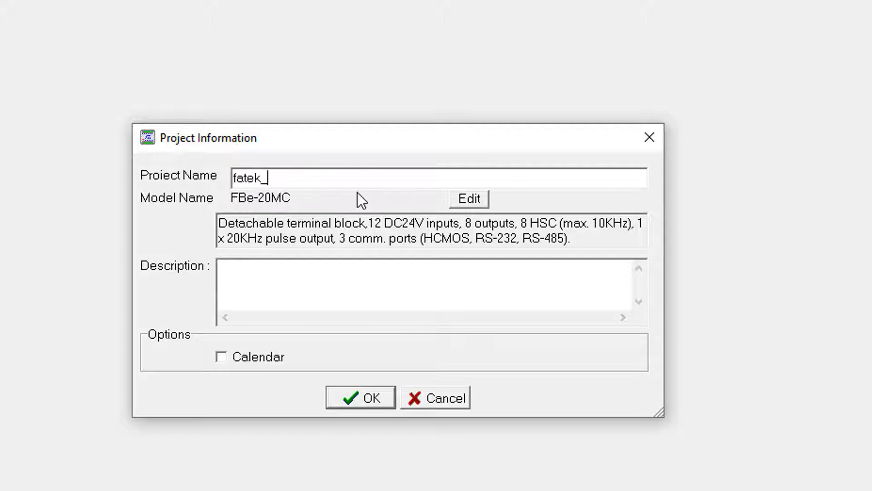
{"action": "type", "text": "plc"}
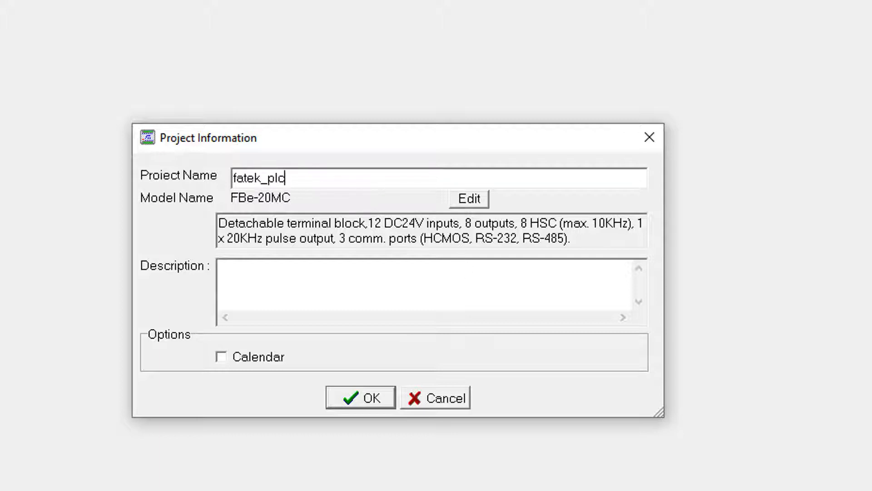
{"action": "left_click", "coordinate": [468, 198]}
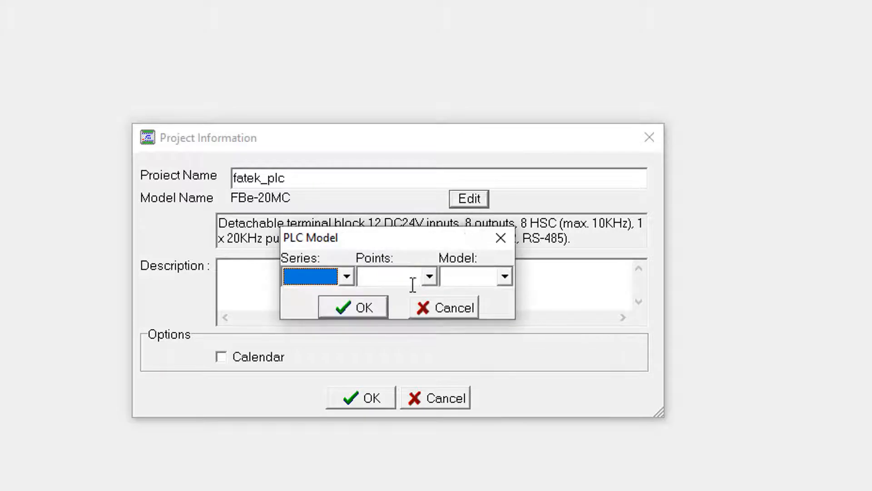
{"action": "left_click", "coordinate": [347, 275]}
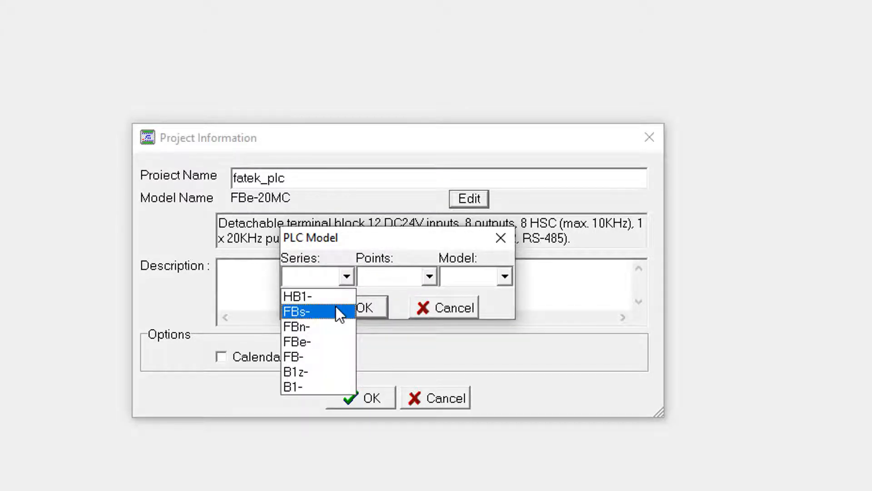
{"action": "left_click", "coordinate": [297, 310]}
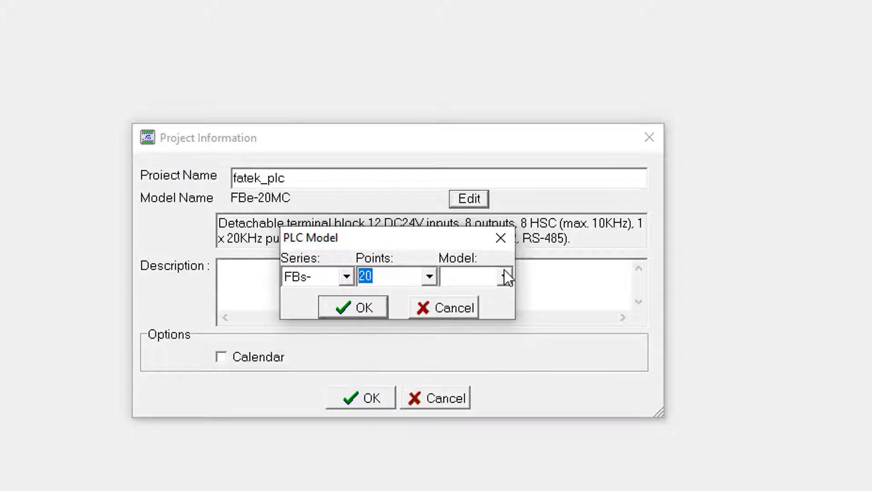
{"action": "left_click", "coordinate": [501, 275]}
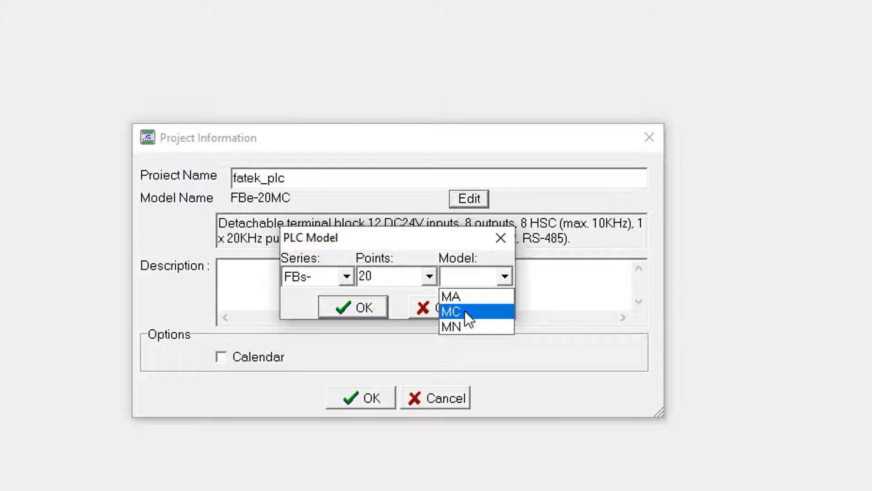
{"action": "left_click", "coordinate": [451, 310]}
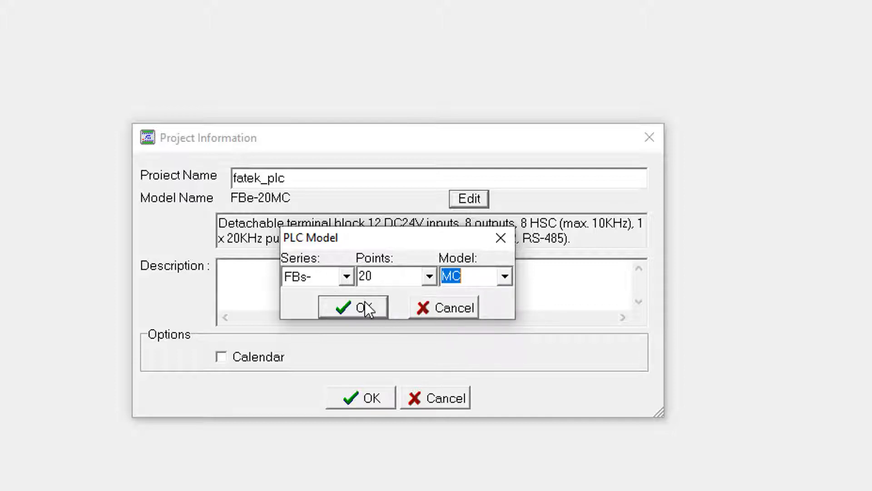
{"action": "left_click", "coordinate": [353, 307]}
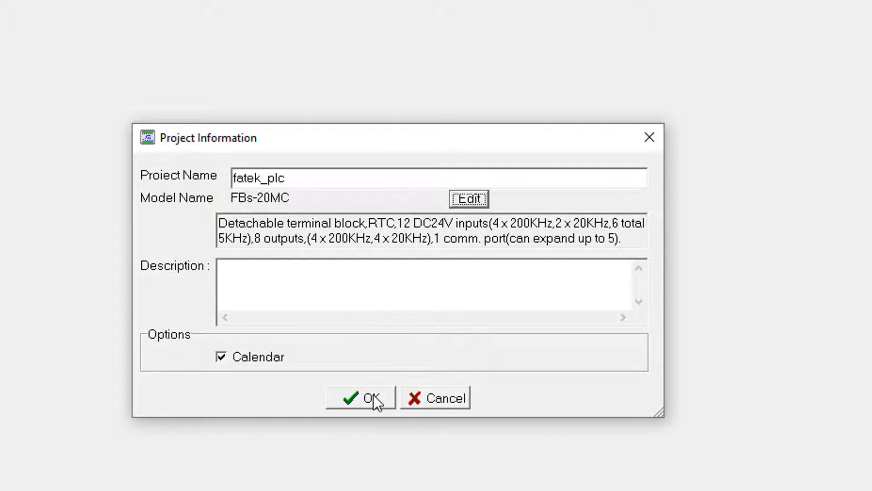
{"action": "left_click", "coordinate": [360, 397]}
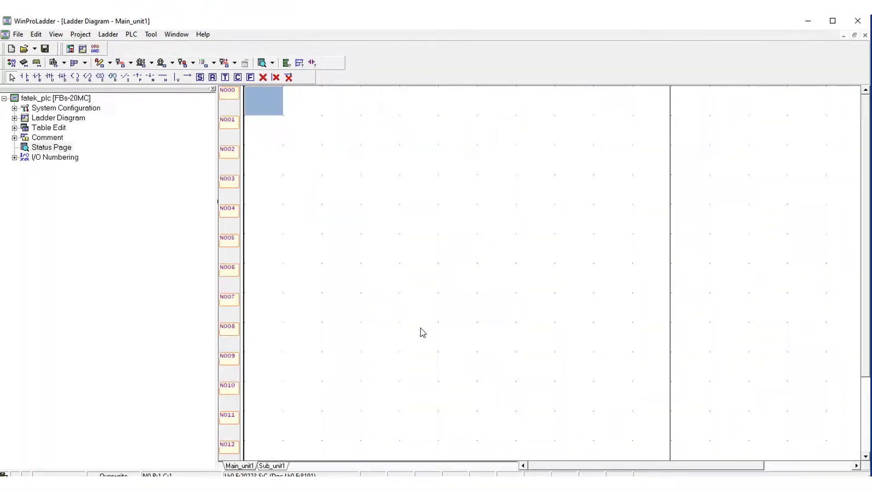
{"action": "mouse_move", "coordinate": [408, 337]}
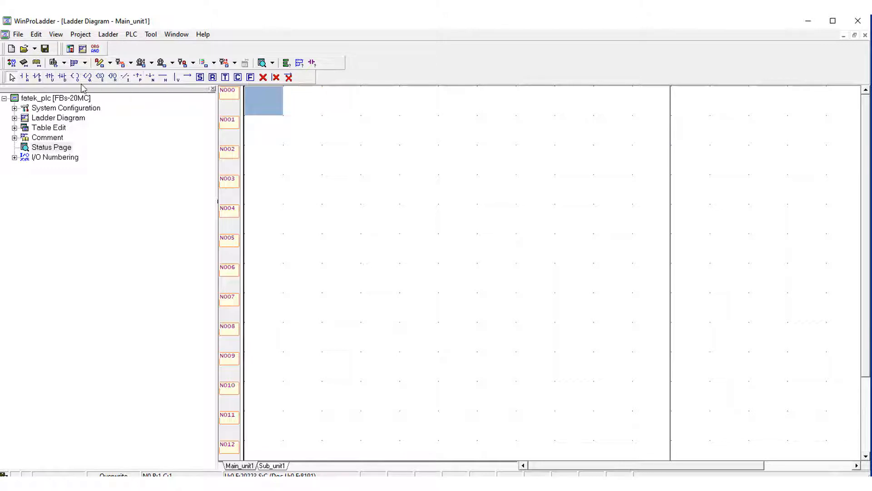
{"action": "mouse_move", "coordinate": [76, 77]}
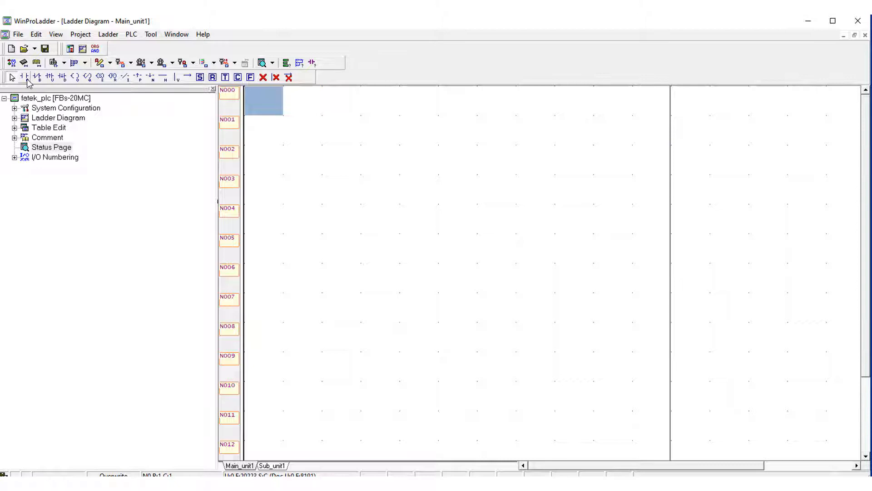
{"action": "mouse_move", "coordinate": [36, 78]}
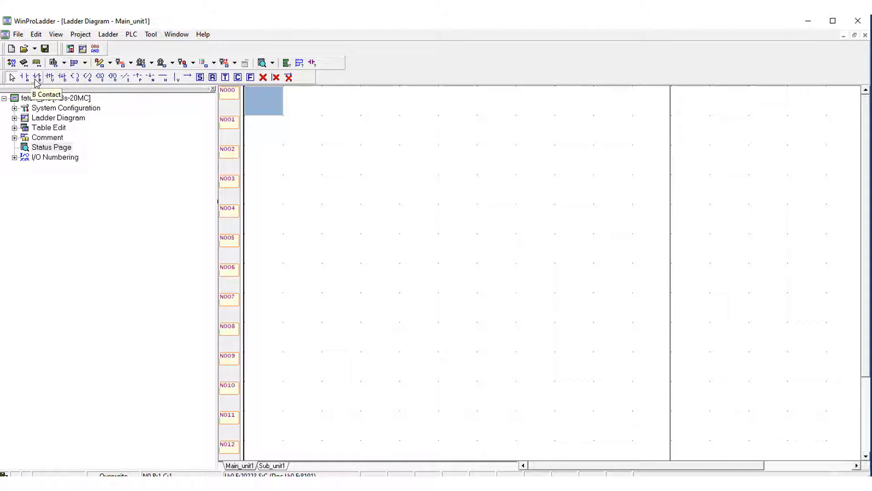
{"action": "mouse_move", "coordinate": [48, 80]}
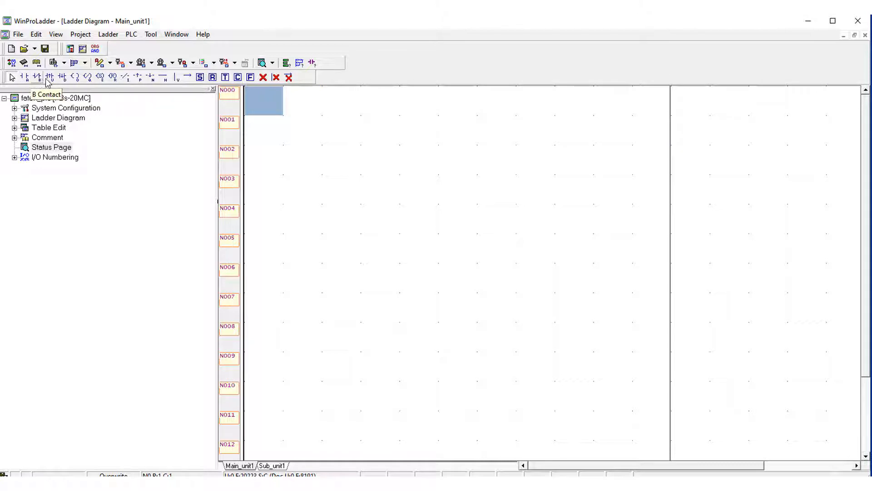
{"action": "mouse_move", "coordinate": [111, 77]}
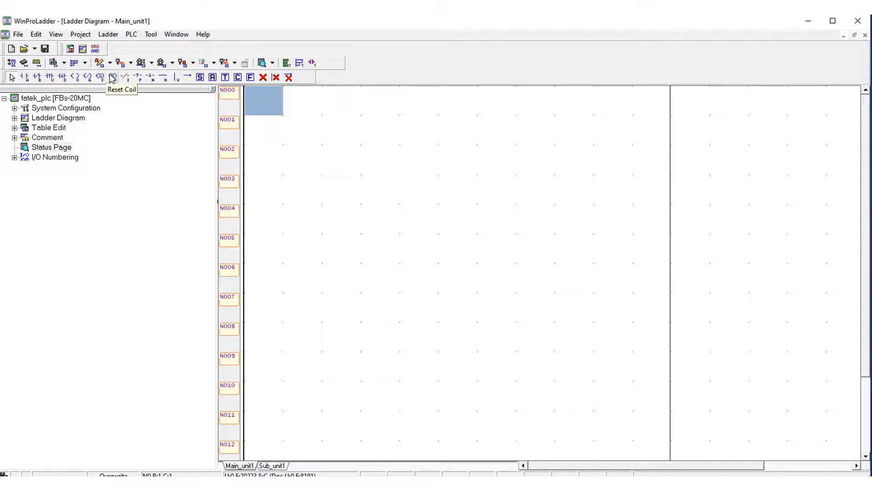
{"action": "mouse_move", "coordinate": [175, 77]}
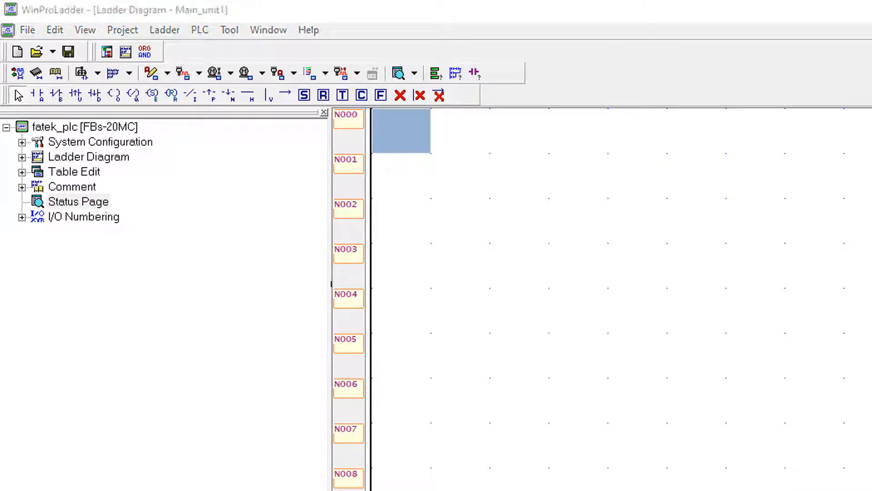
{"action": "mouse_move", "coordinate": [281, 72]}
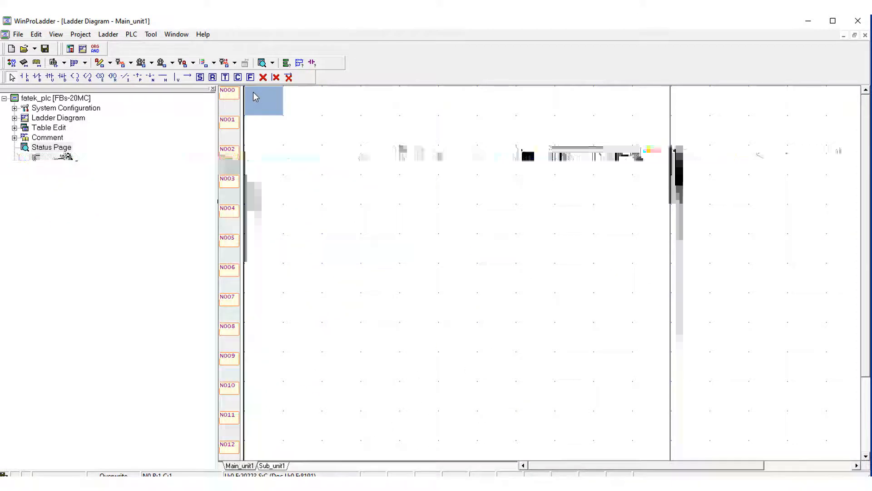
Place a normally open X0 contact in the first cell of rung N000
{"action": "double_click", "coordinate": [263, 100]}
{"action": "type", "text": "X0"}
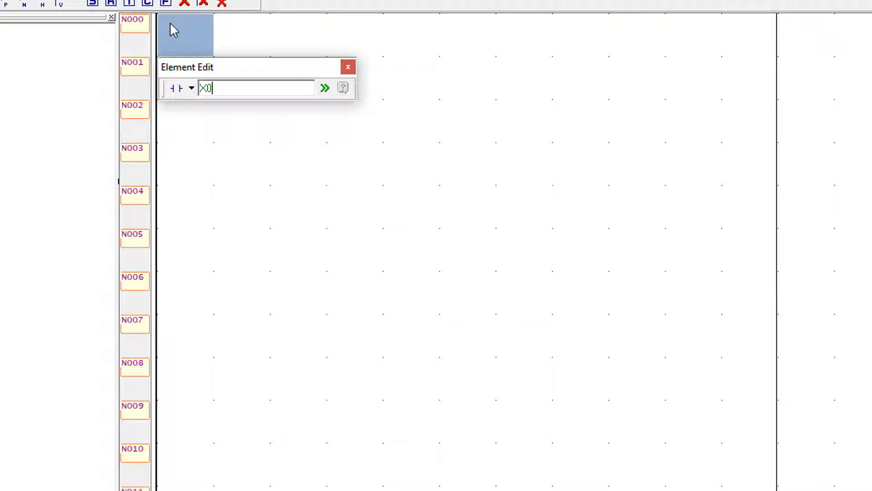
{"action": "left_click", "coordinate": [325, 87]}
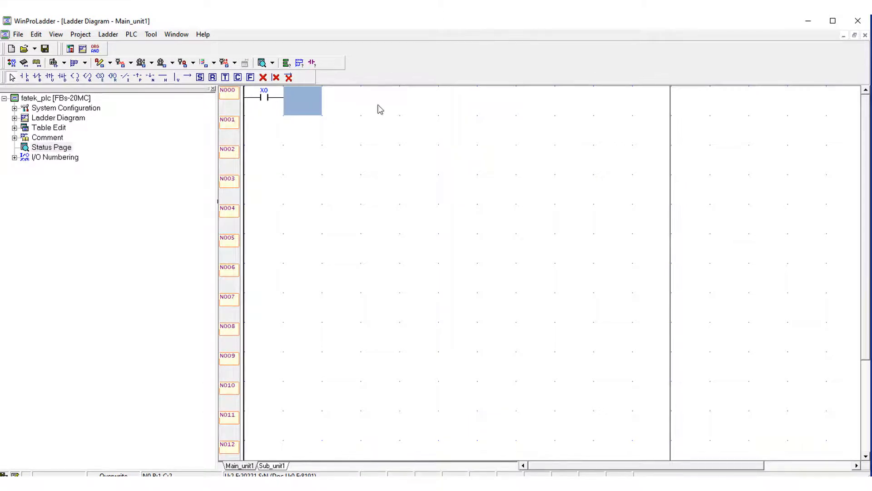
{"action": "mouse_move", "coordinate": [337, 106]}
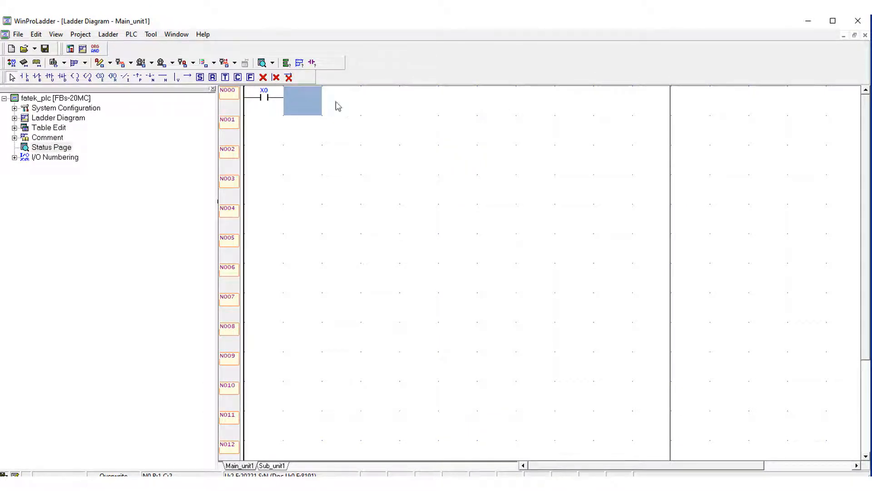
{"action": "mouse_move", "coordinate": [532, 124]}
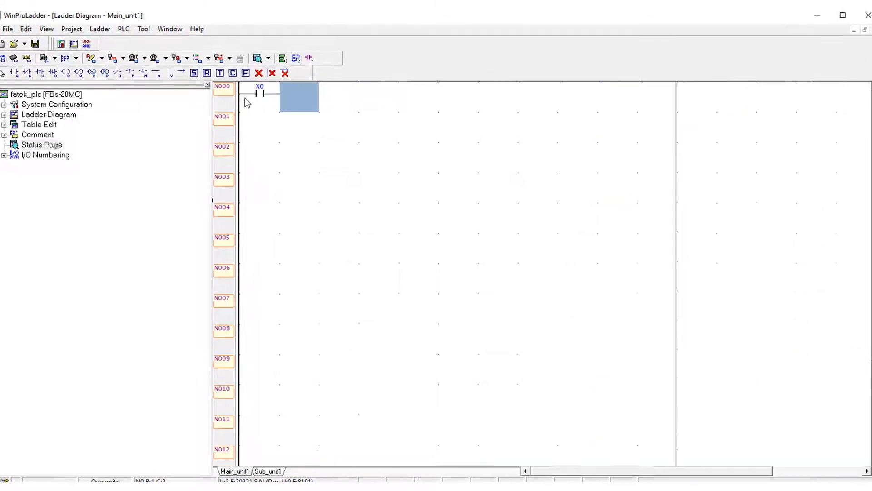
Add a Y0 output coil right after the X0 contact on rung N000
{"action": "double_click", "coordinate": [299, 96]}
{"action": "type", "text": "Y"}
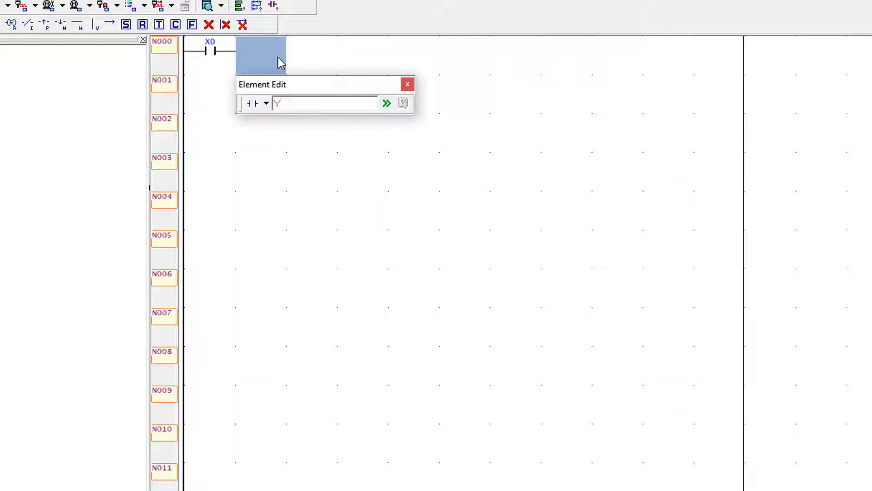
{"action": "type", "text": "0"}
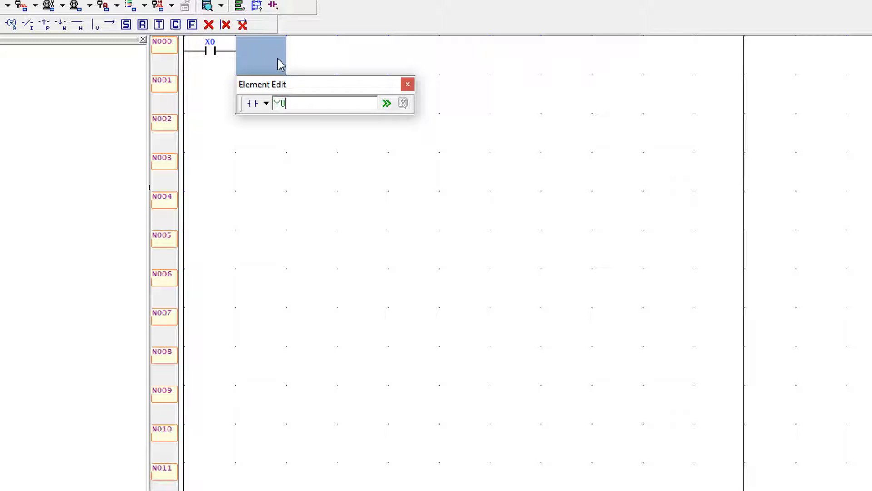
{"action": "left_click", "coordinate": [266, 103]}
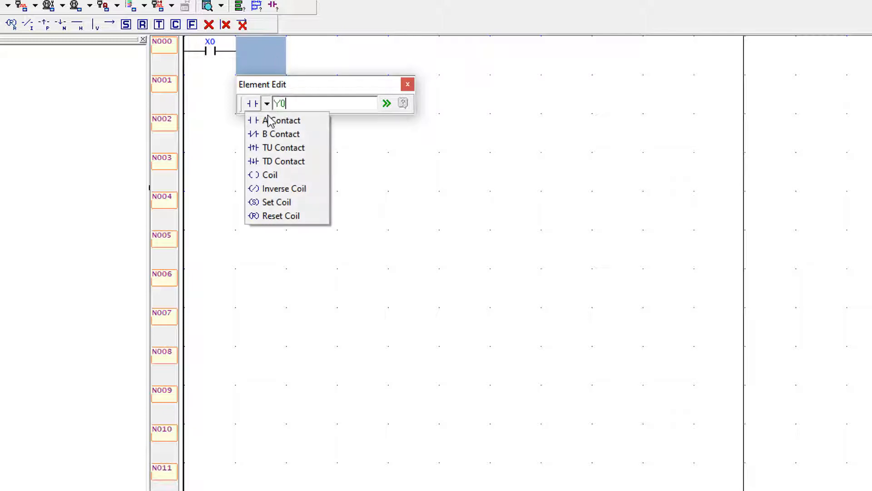
{"action": "mouse_move", "coordinate": [270, 175]}
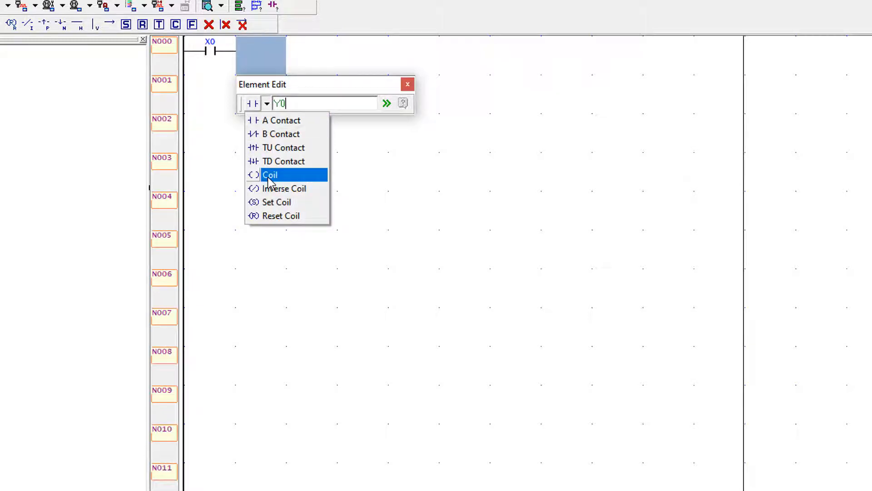
{"action": "left_click", "coordinate": [271, 174]}
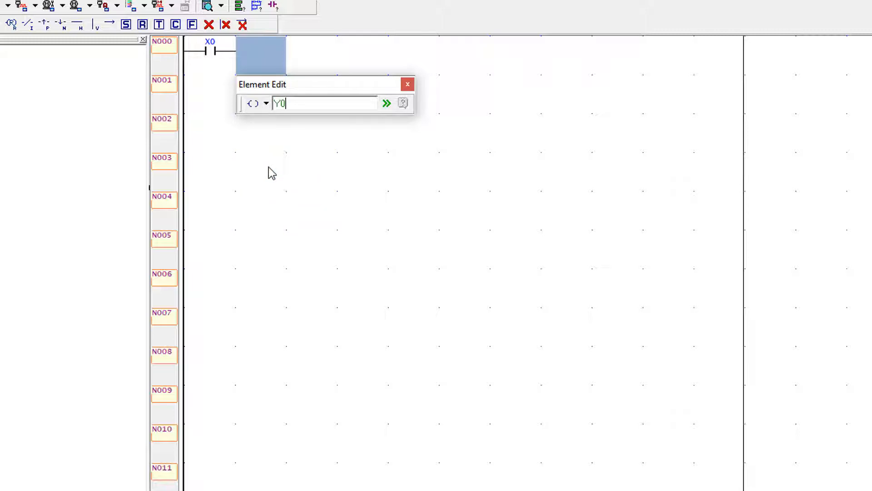
{"action": "left_click", "coordinate": [386, 103]}
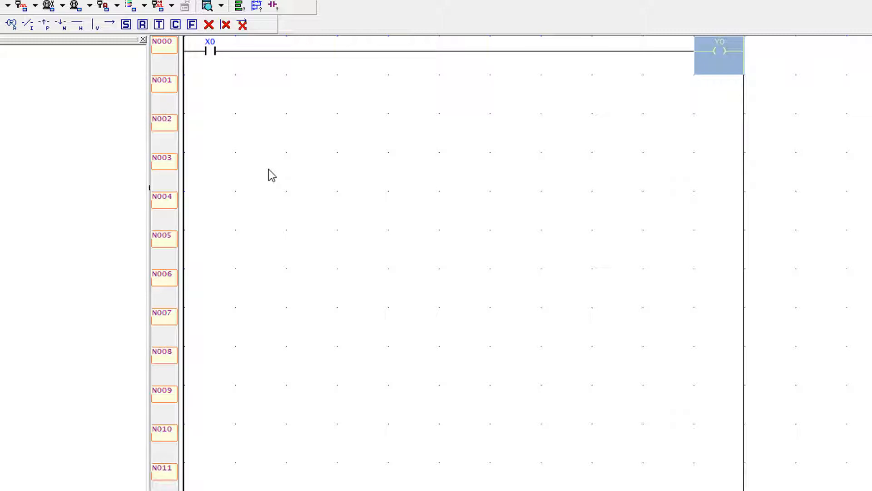
Select the X0 contact and bring up the PLC menu commands
{"action": "left_click", "coordinate": [210, 51]}
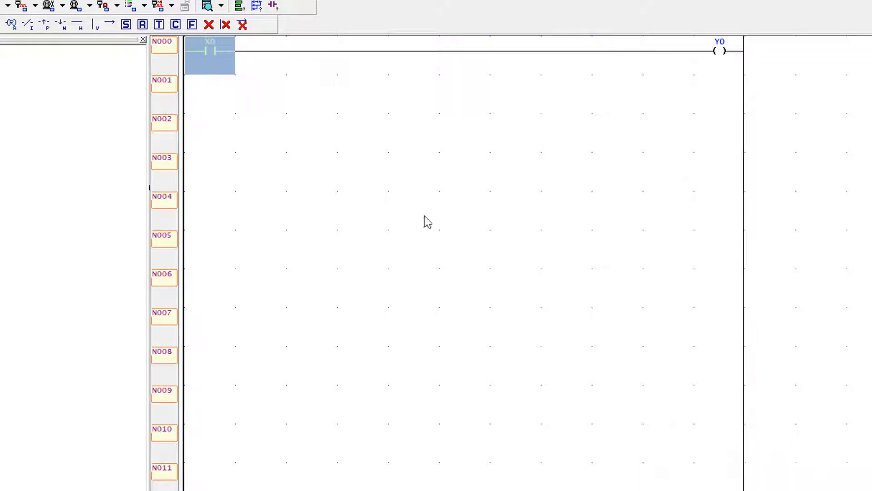
{"action": "mouse_move", "coordinate": [339, 49]}
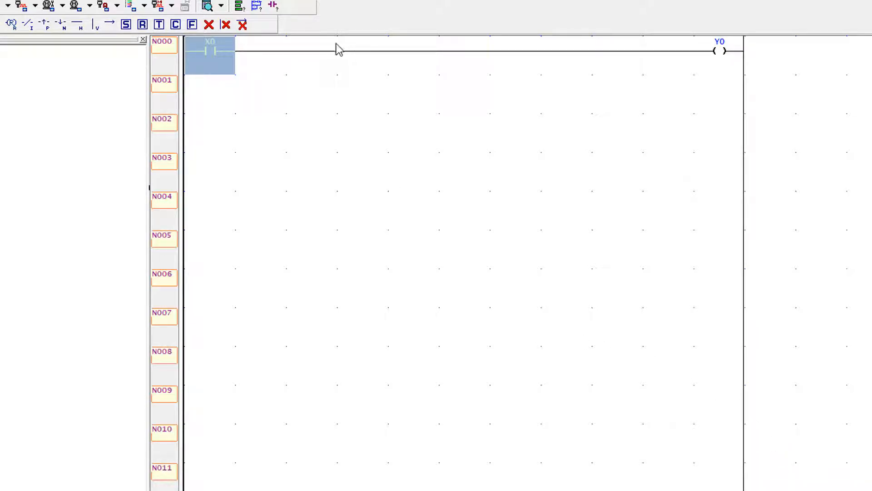
{"action": "mouse_move", "coordinate": [298, 120]}
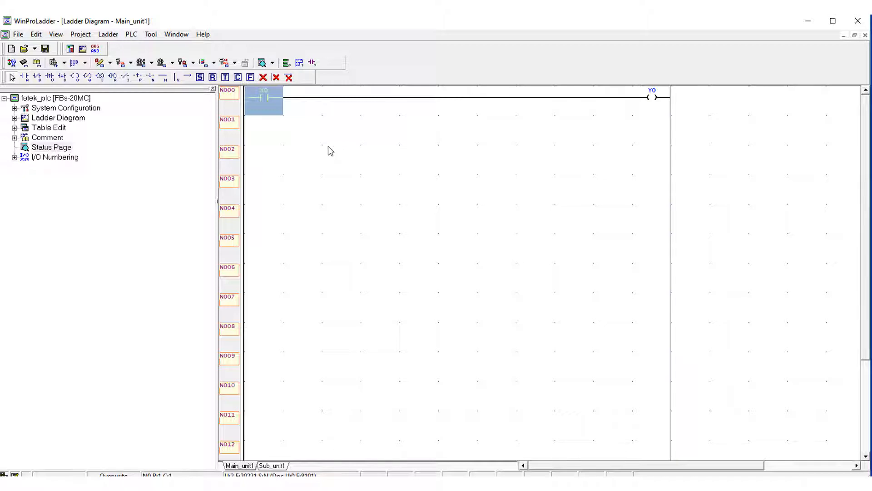
{"action": "mouse_move", "coordinate": [343, 116]}
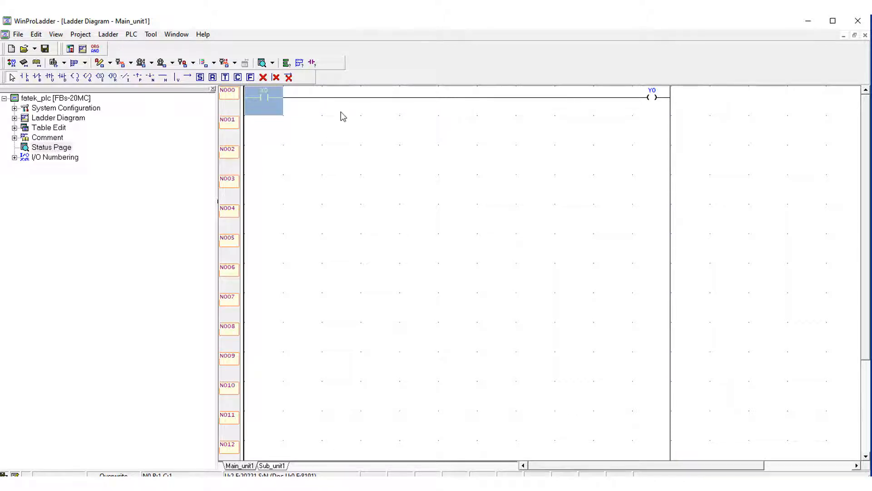
{"action": "mouse_move", "coordinate": [314, 85]}
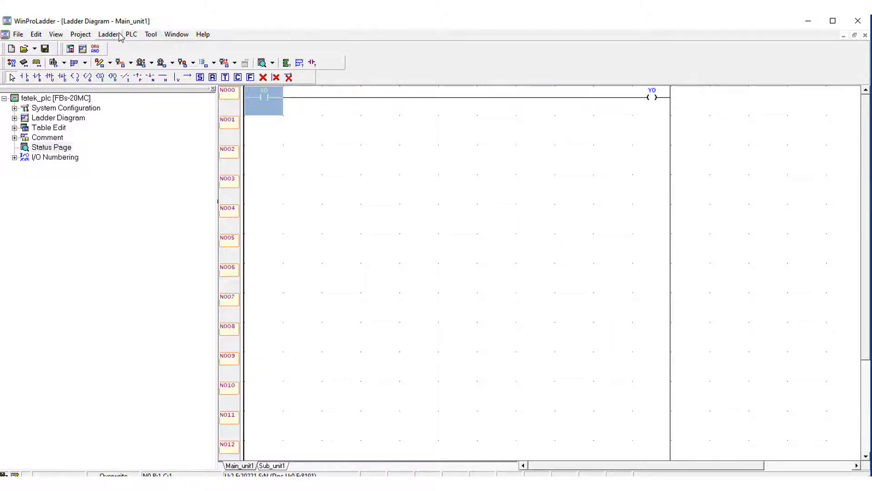
{"action": "left_click", "coordinate": [131, 35]}
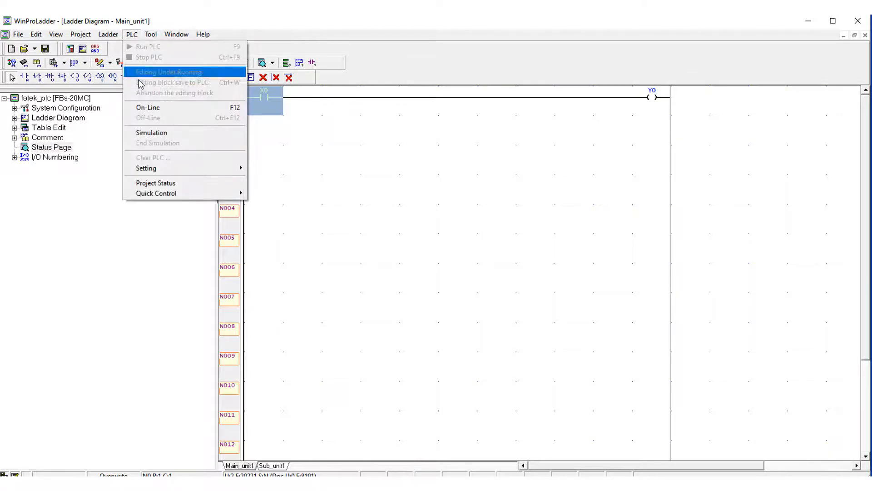
{"action": "mouse_move", "coordinate": [229, 164]}
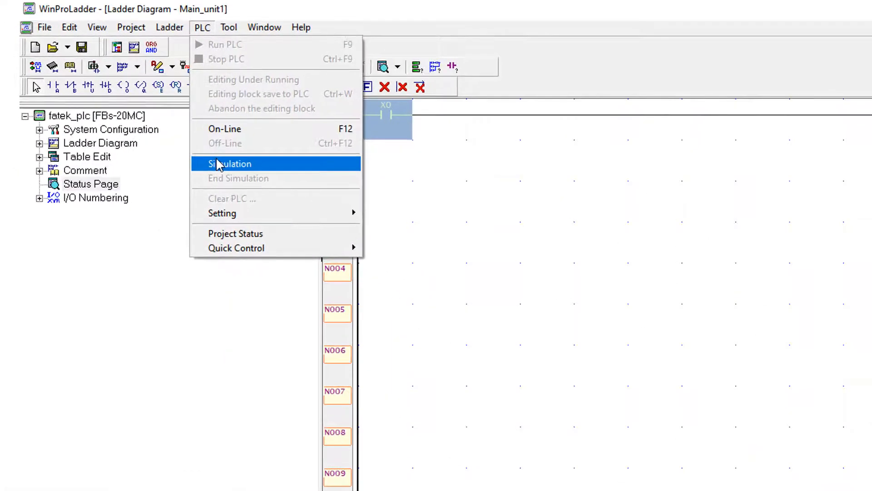
Start the simulator running the X0–Y0 ladder program
{"action": "left_click", "coordinate": [230, 163]}
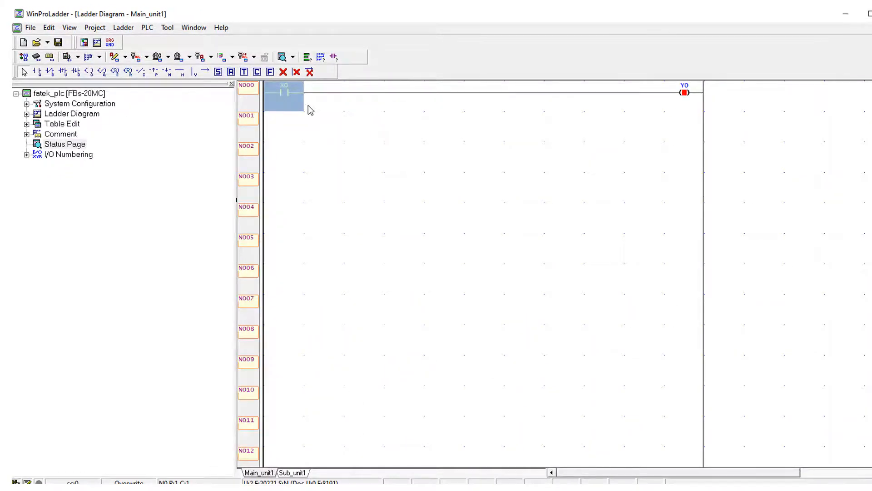
{"action": "mouse_move", "coordinate": [248, 31]}
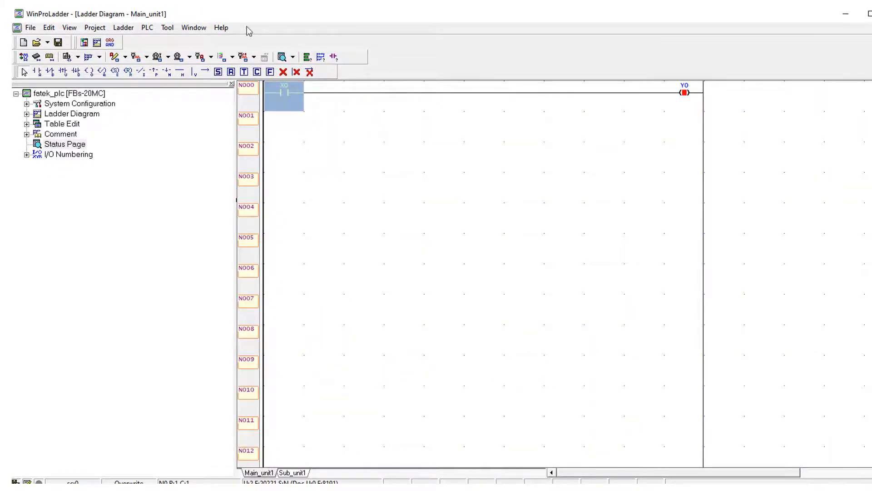
{"action": "left_click", "coordinate": [147, 27]}
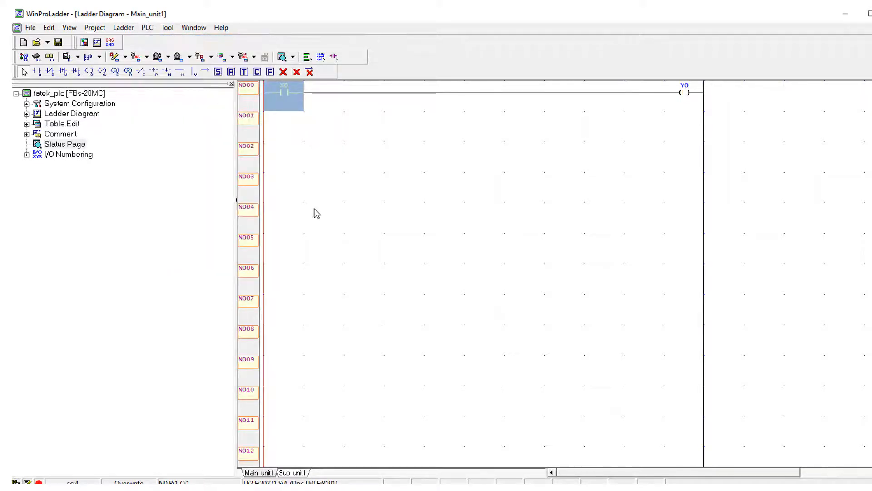
{"action": "mouse_move", "coordinate": [464, 293]}
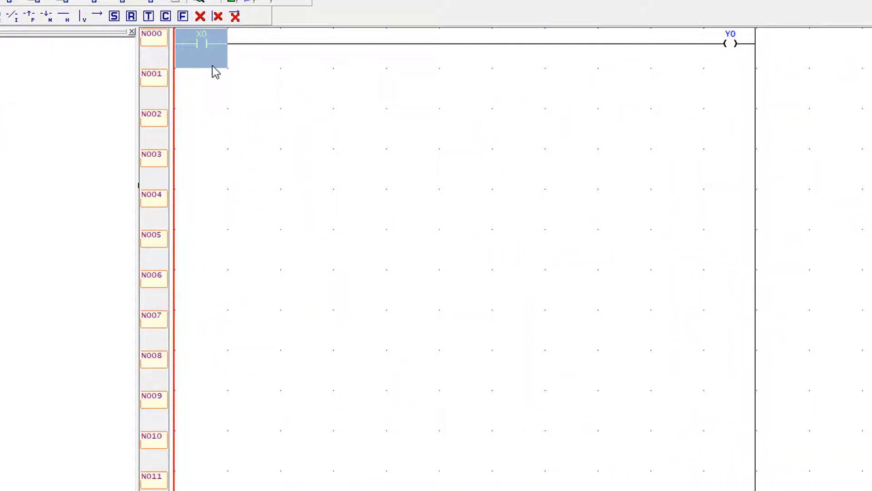
{"action": "mouse_move", "coordinate": [713, 74]}
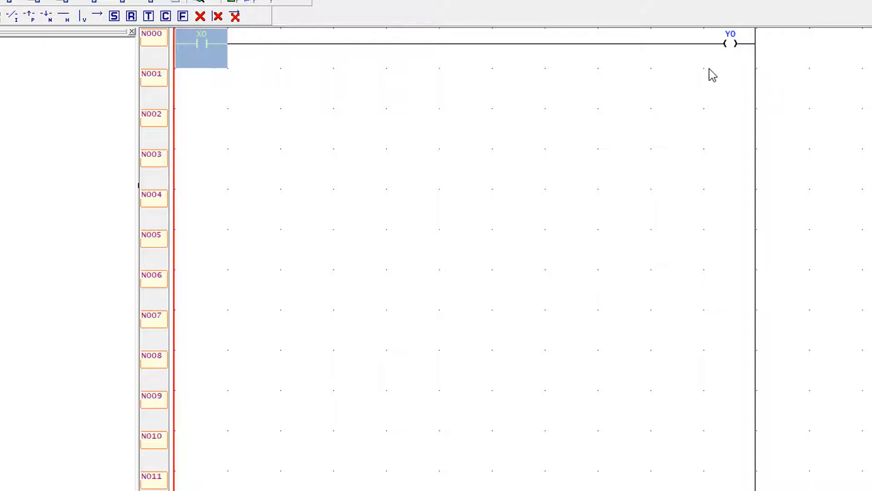
{"action": "mouse_move", "coordinate": [327, 72]}
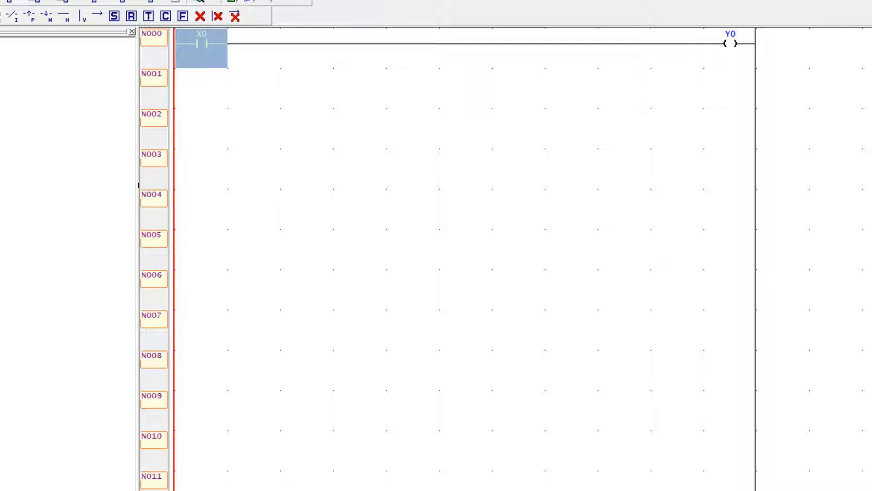
{"action": "mouse_move", "coordinate": [195, 54]}
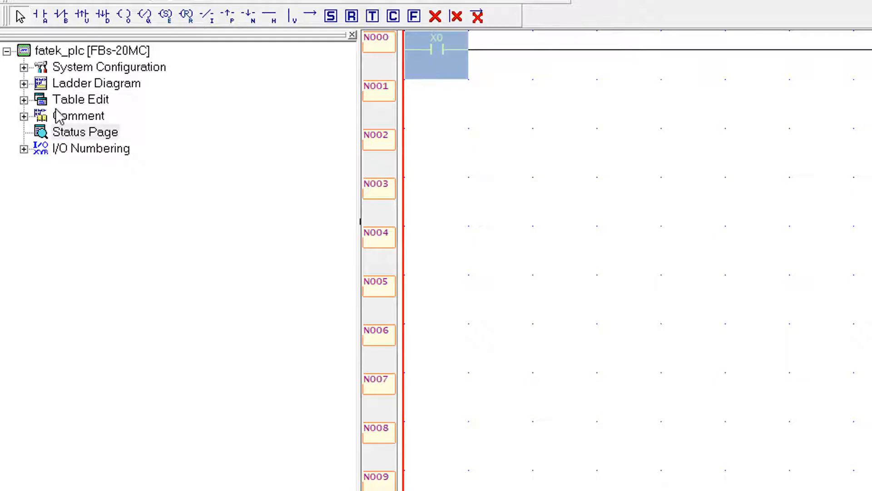
Add StatusPage0 monitoring X0 and Y0, then open X0's value entry box
{"action": "right_click", "coordinate": [85, 132]}
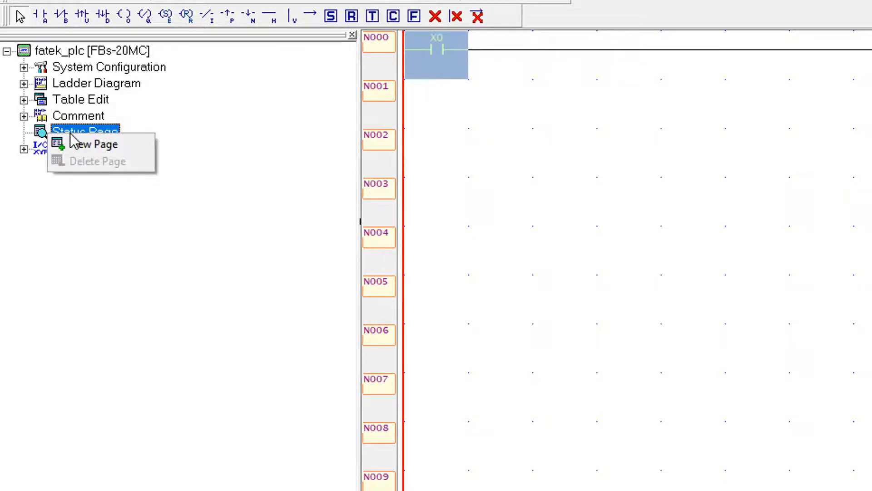
{"action": "left_click", "coordinate": [93, 144]}
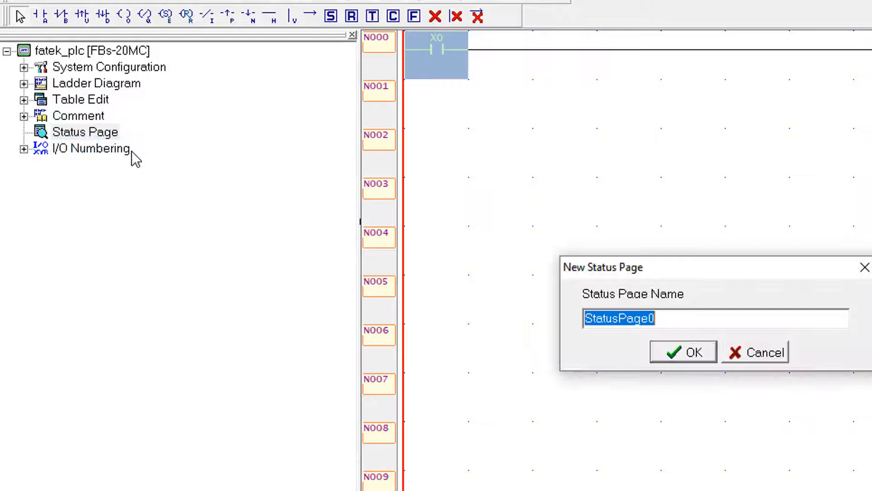
{"action": "mouse_move", "coordinate": [689, 340]}
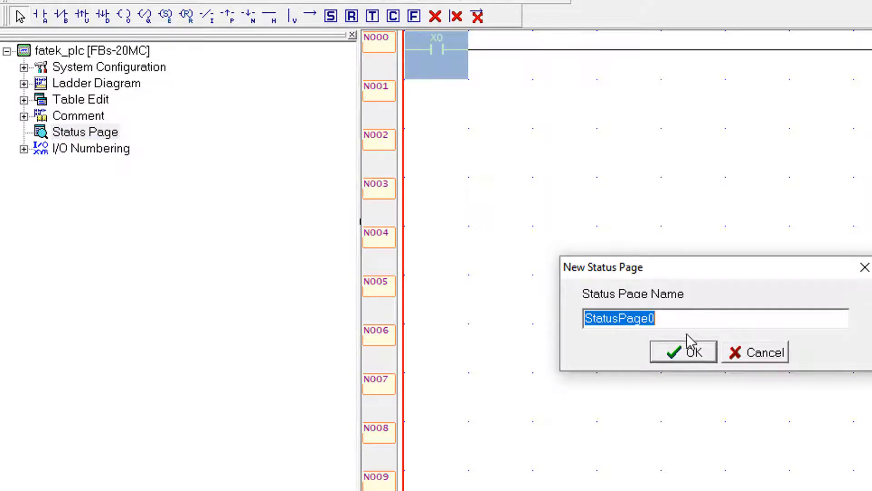
{"action": "mouse_move", "coordinate": [666, 365]}
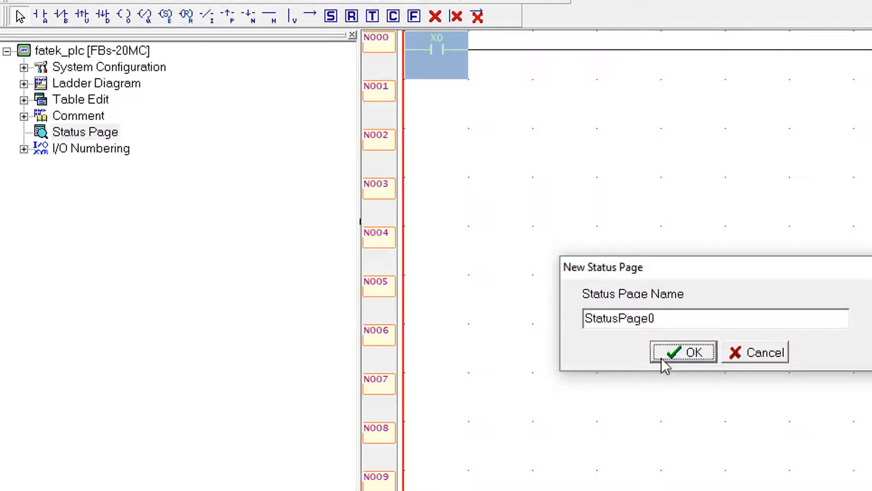
{"action": "left_click", "coordinate": [683, 352]}
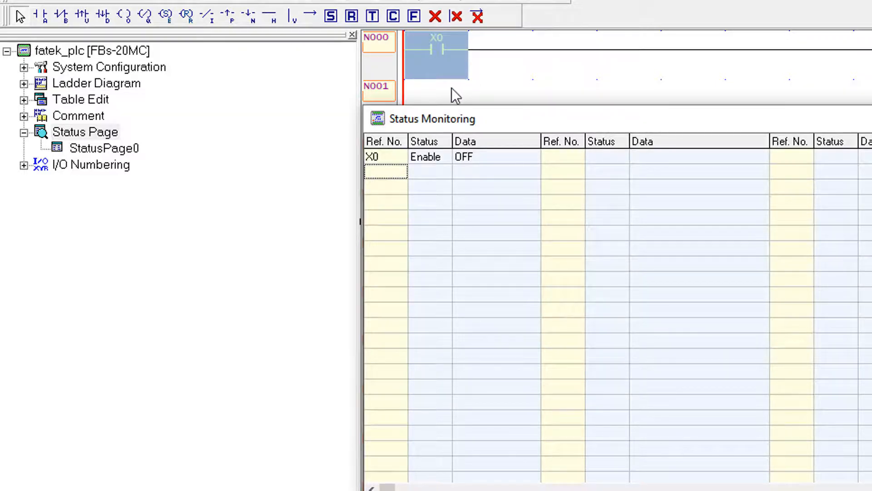
{"action": "mouse_move", "coordinate": [386, 178]}
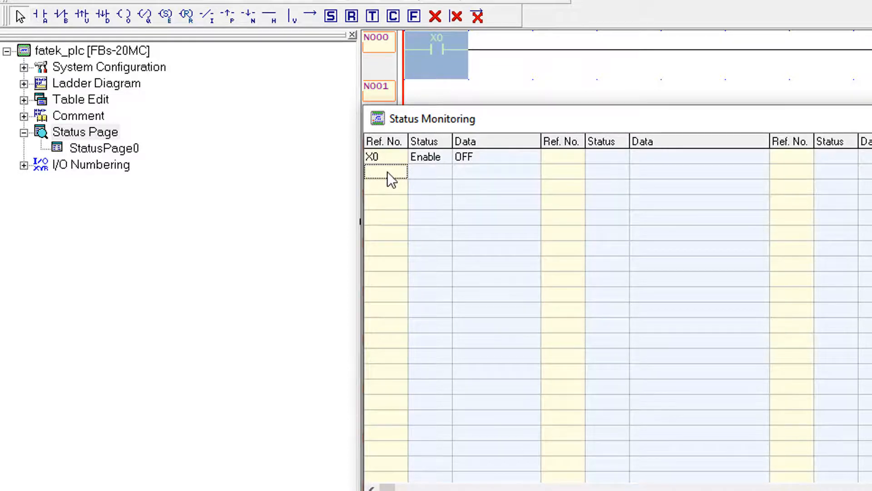
{"action": "type", "text": "Y0"}
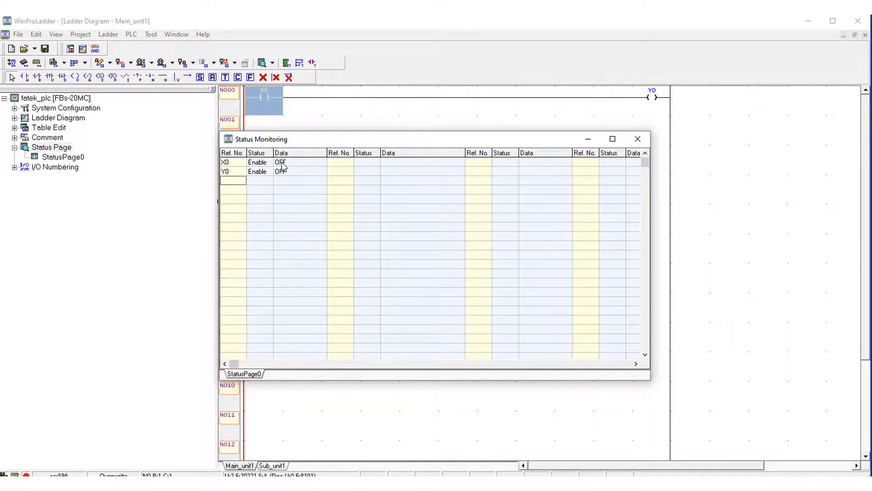
{"action": "double_click", "coordinate": [280, 162]}
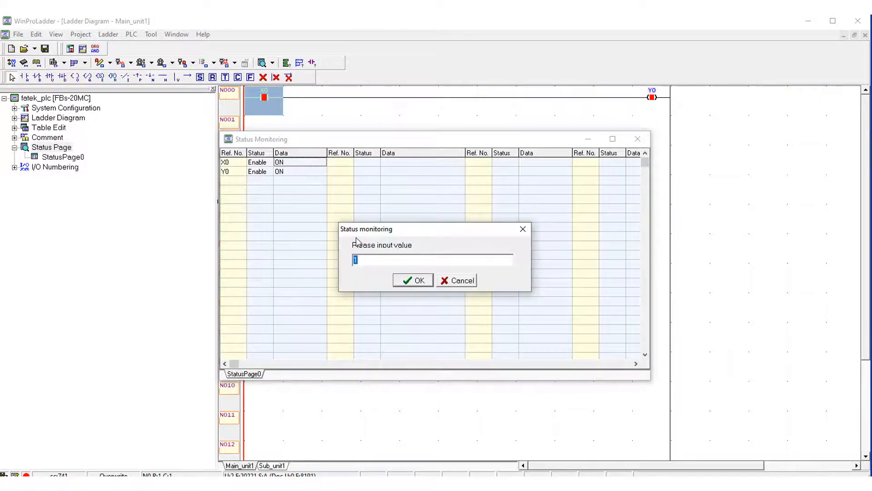
Confirm the new X0 value so X0 and Y0 both read OFF
{"action": "left_click", "coordinate": [413, 280]}
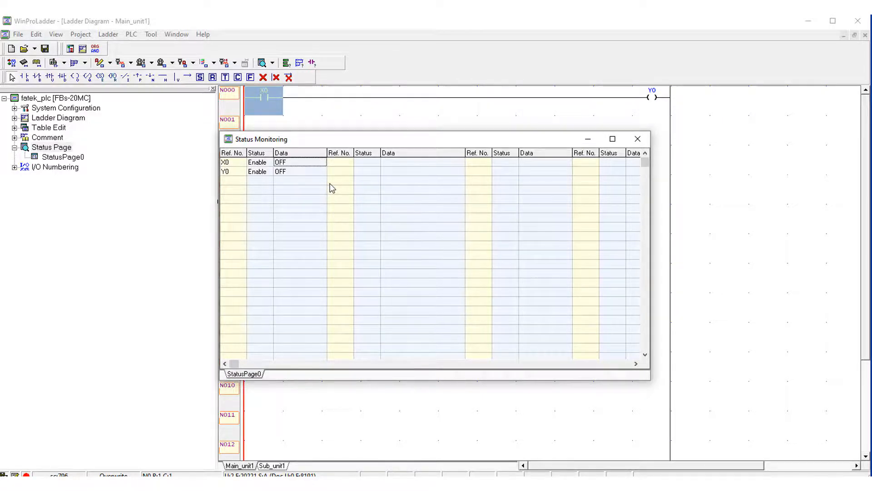
{"action": "mouse_move", "coordinate": [404, 195]}
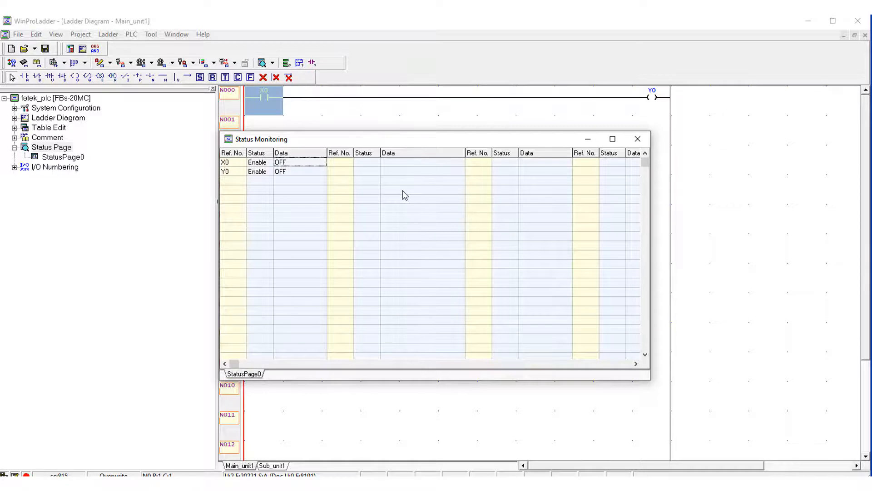
{"action": "mouse_move", "coordinate": [408, 186]}
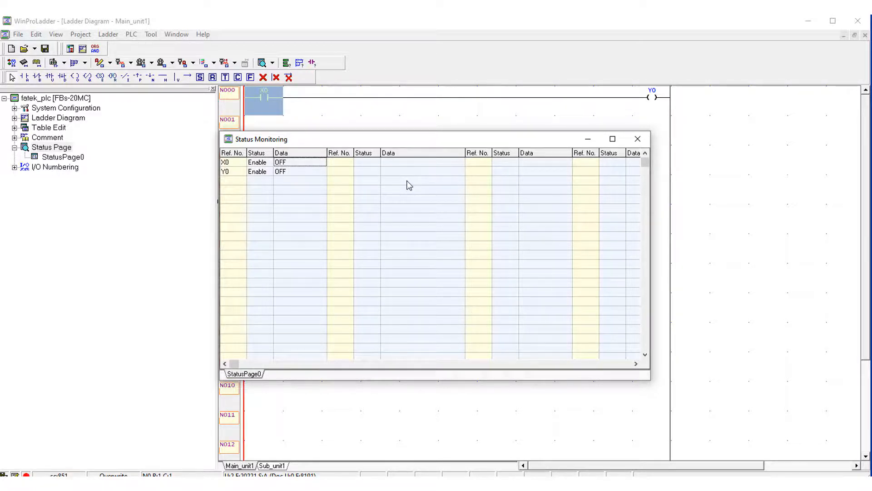
{"action": "mouse_move", "coordinate": [421, 130]}
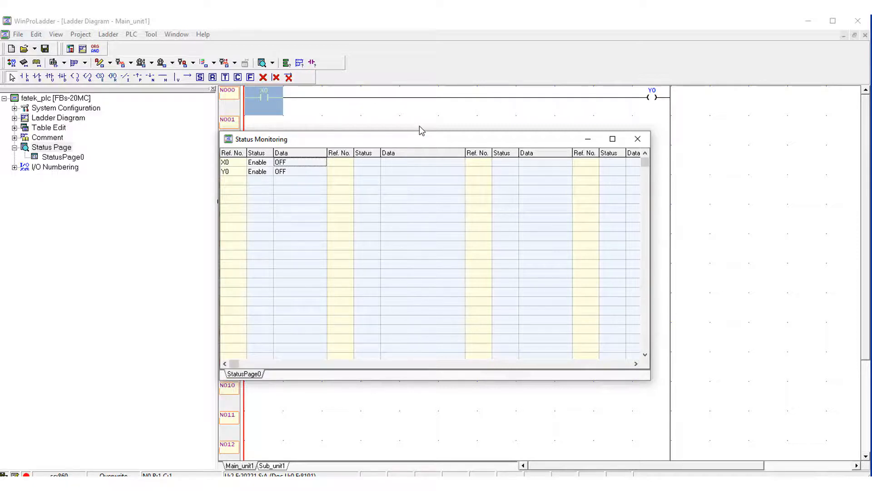
{"action": "mouse_move", "coordinate": [228, 422]}
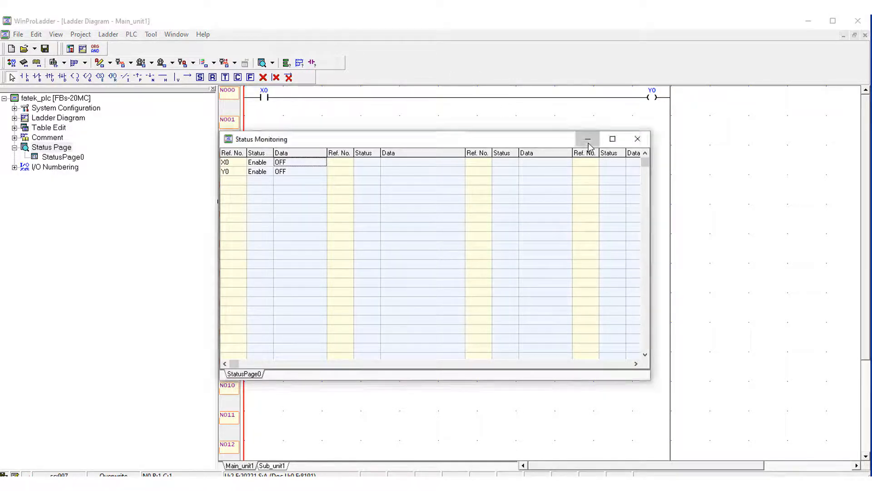
Minimize the status monitor and abandon the run-mode editing block on rung N000
{"action": "left_click", "coordinate": [588, 139]}
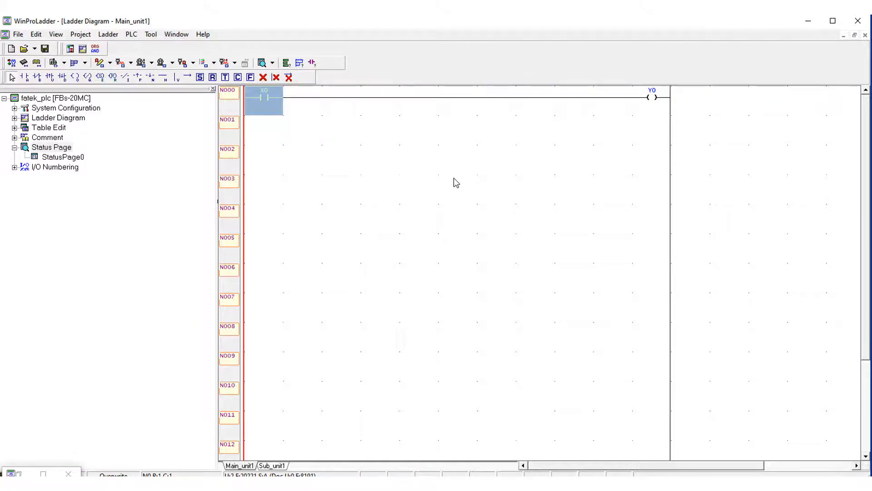
{"action": "mouse_move", "coordinate": [590, 379]}
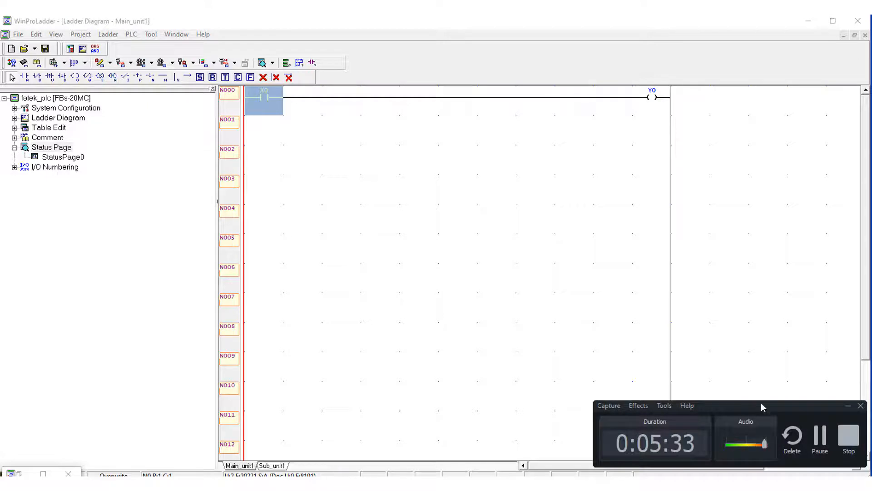
{"action": "mouse_move", "coordinate": [812, 415]}
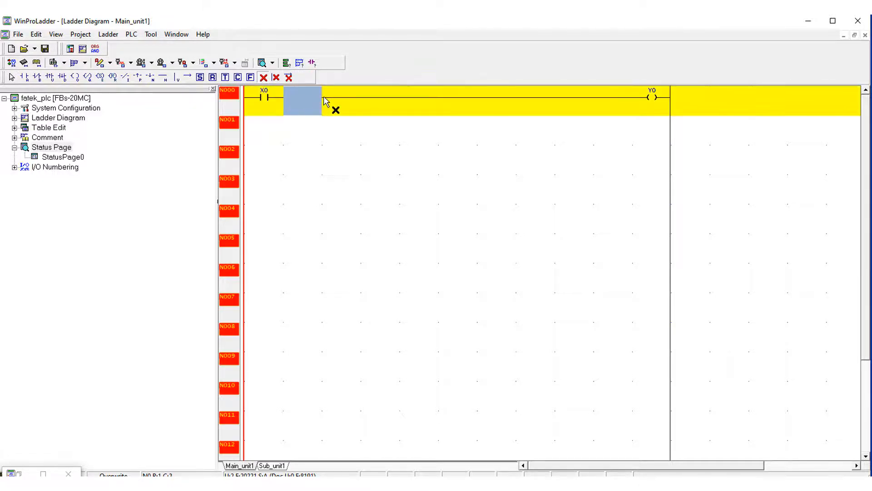
{"action": "left_click", "coordinate": [131, 34]}
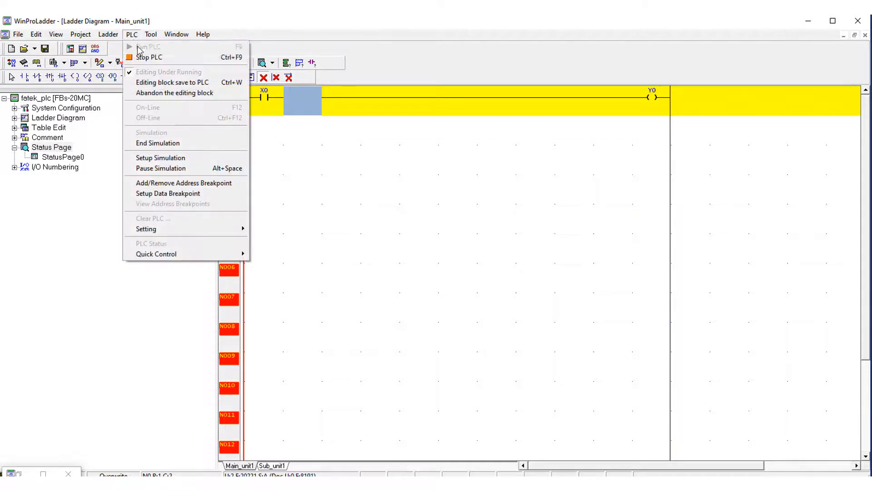
{"action": "left_click", "coordinate": [174, 92]}
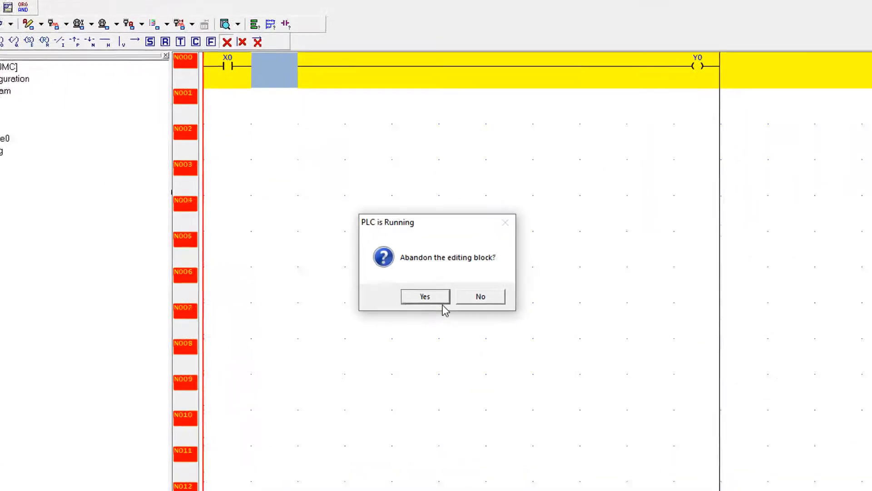
{"action": "left_click", "coordinate": [424, 296]}
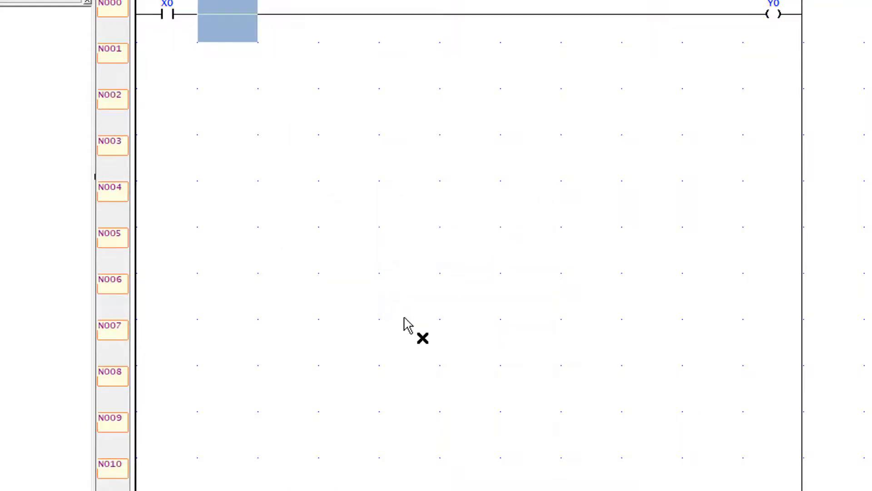
{"action": "mouse_move", "coordinate": [309, 27]}
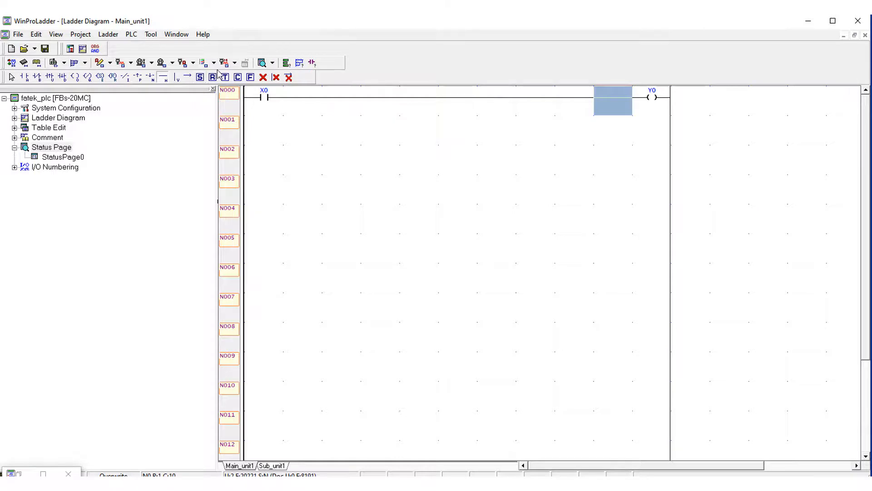
{"action": "mouse_move", "coordinate": [253, 86]}
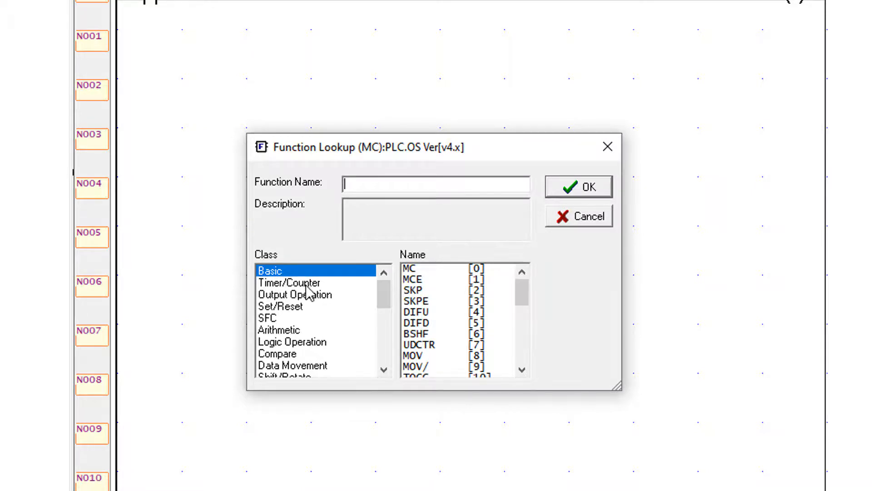
{"action": "mouse_move", "coordinate": [340, 286]}
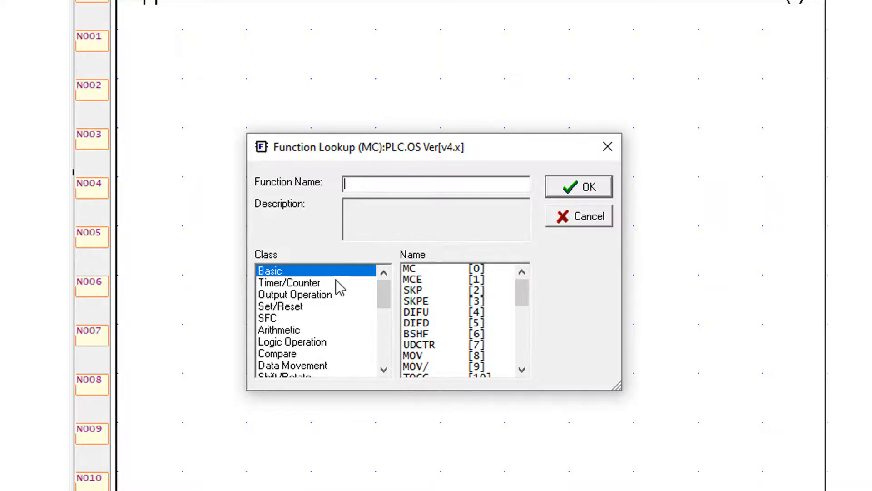
{"action": "left_click", "coordinate": [290, 282]}
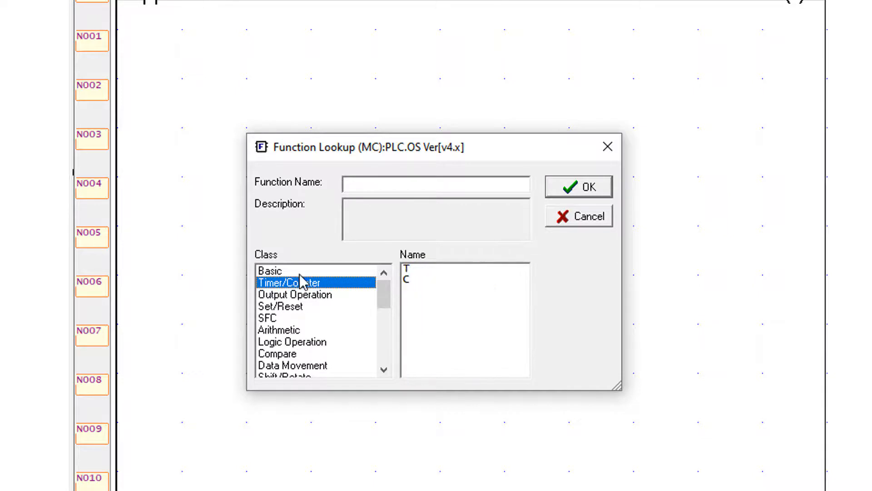
{"action": "left_click", "coordinate": [295, 294]}
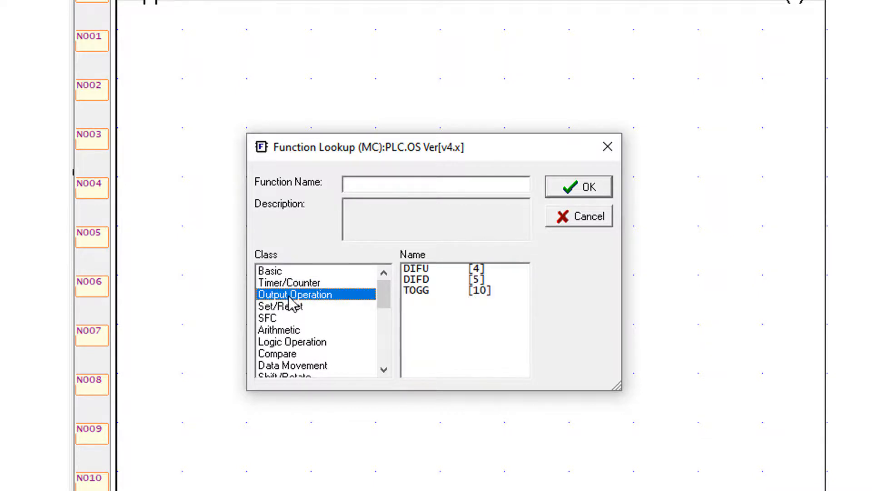
{"action": "left_click", "coordinate": [280, 306]}
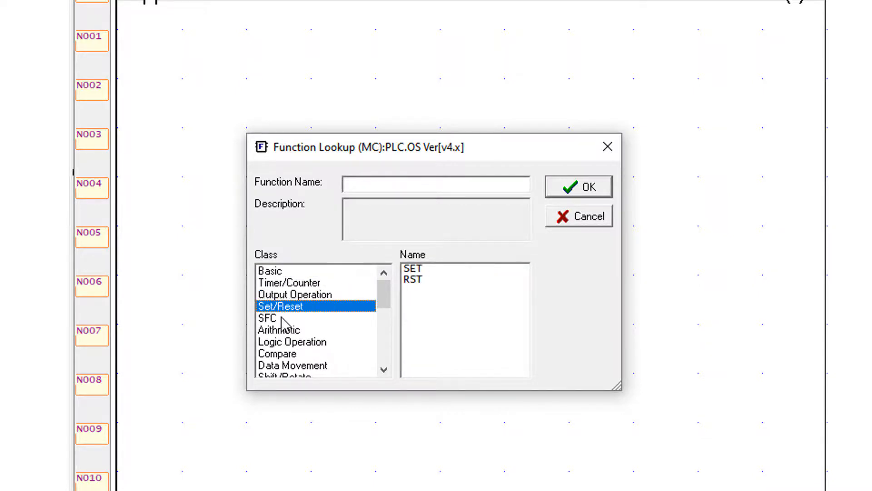
{"action": "left_click", "coordinate": [267, 318]}
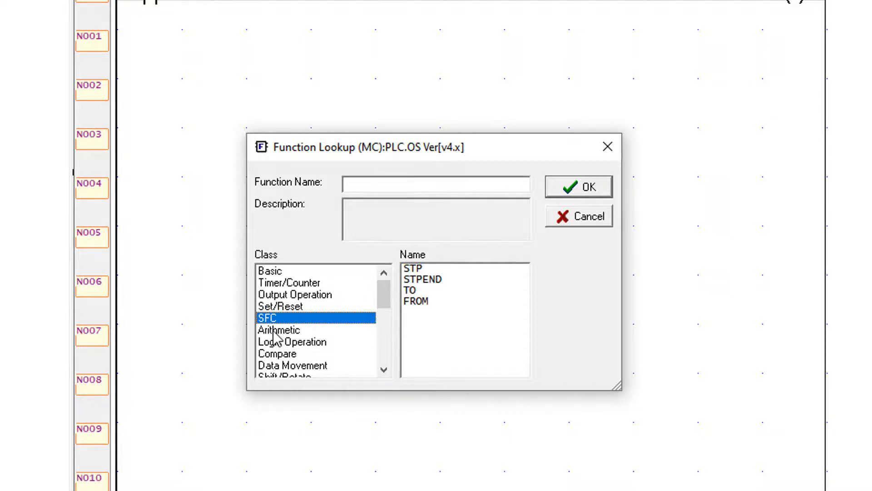
{"action": "left_click", "coordinate": [291, 342]}
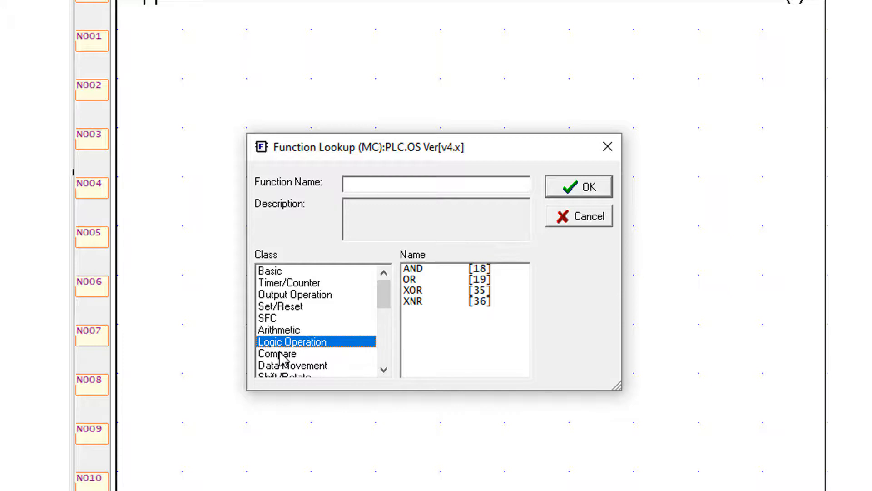
{"action": "mouse_move", "coordinate": [284, 362]}
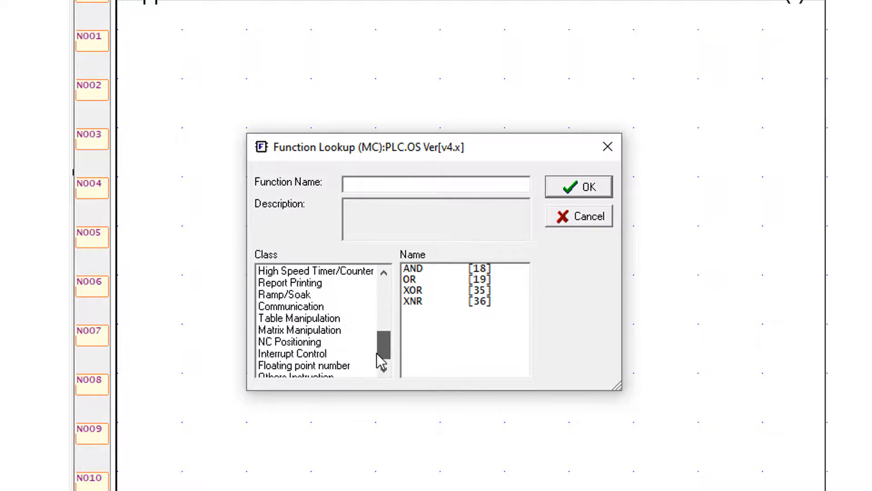
{"action": "left_click", "coordinate": [323, 353]}
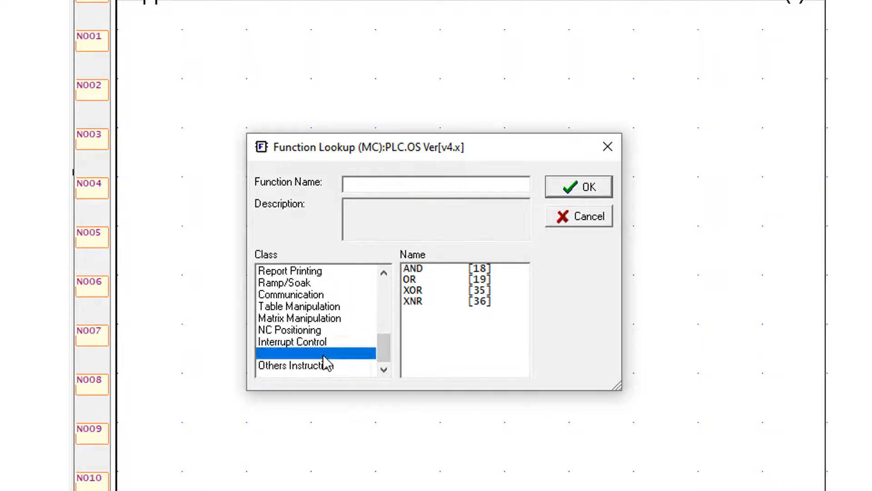
{"action": "left_click", "coordinate": [305, 354]}
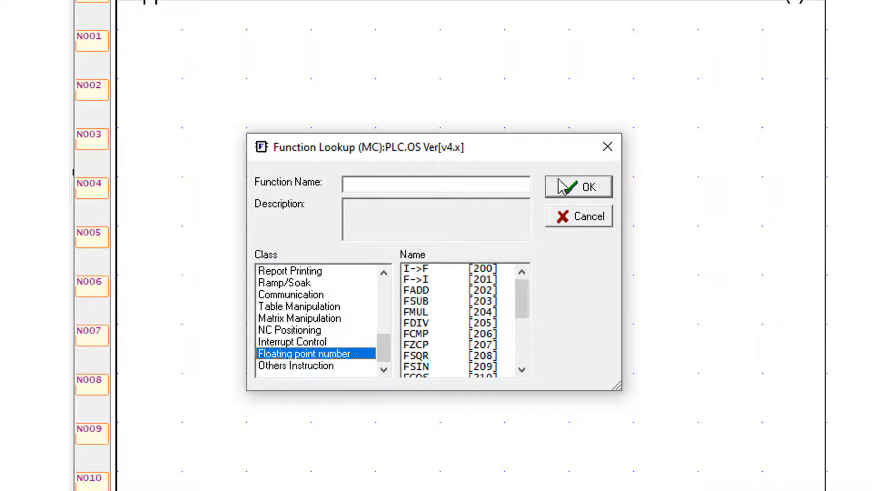
{"action": "mouse_move", "coordinate": [607, 146]}
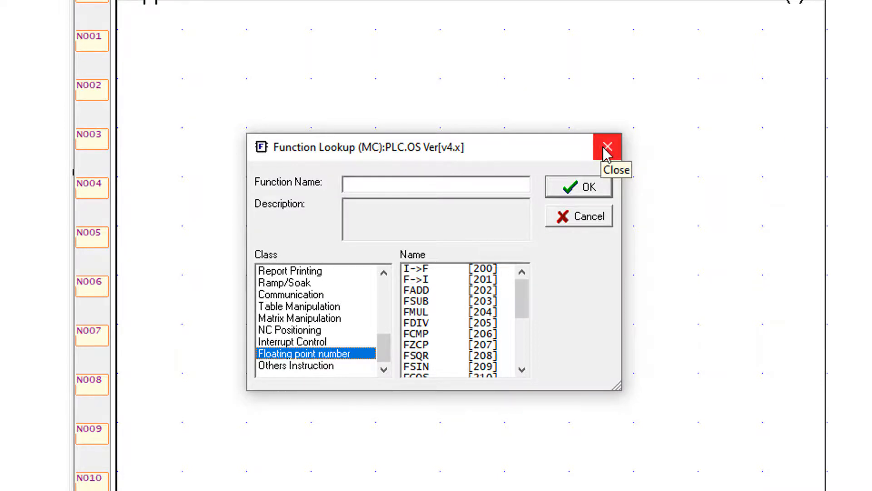
{"action": "left_click", "coordinate": [606, 147]}
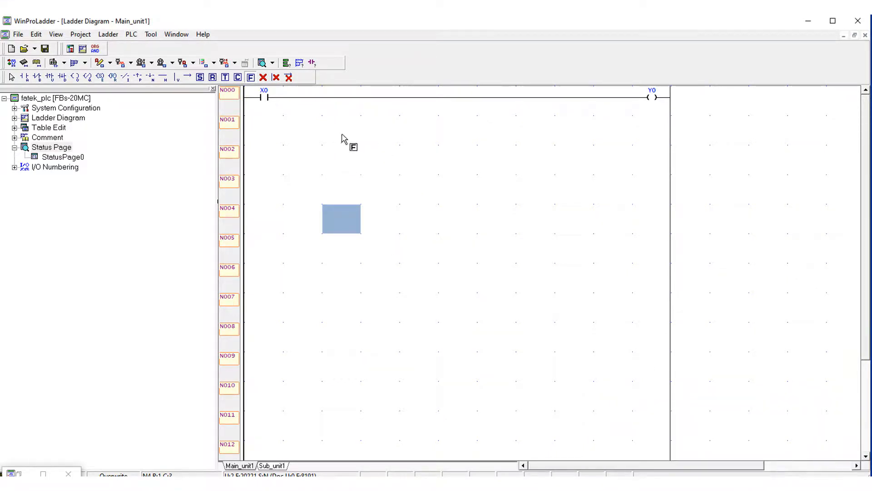
{"action": "mouse_move", "coordinate": [67, 109]}
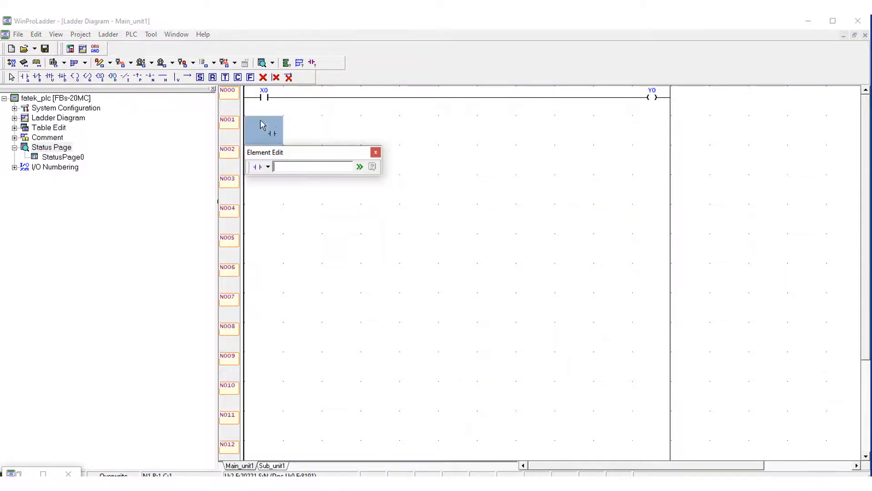
Enter X0 as the normally open contact starting rung N001
{"action": "type", "text": "X0"}
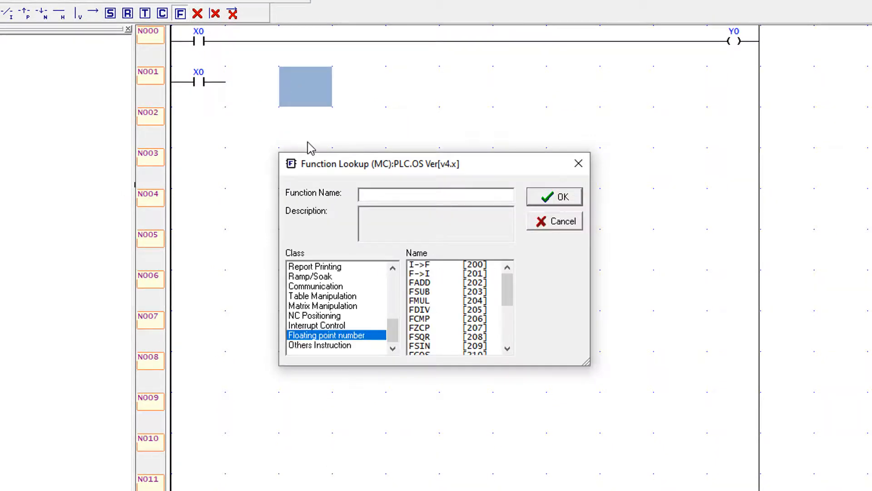
Insert the ADD function (FUN11) with Sa 5, Sb 5 and destination R0
{"action": "type", "text": "ADD"}
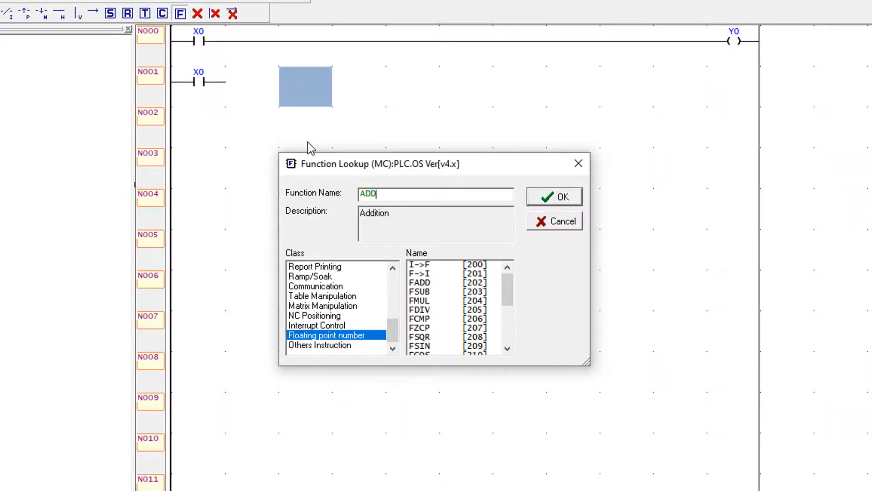
{"action": "left_click", "coordinate": [555, 197]}
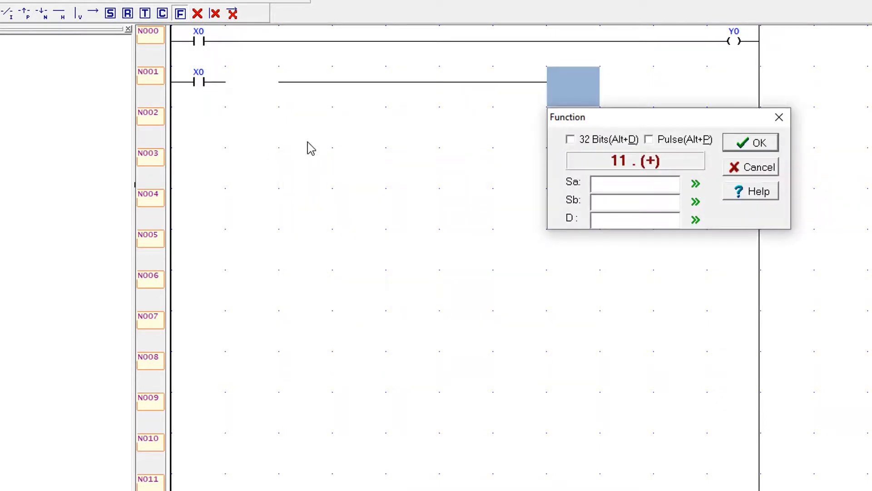
{"action": "scroll", "scroll_direction": "up", "scroll_amount": 3}
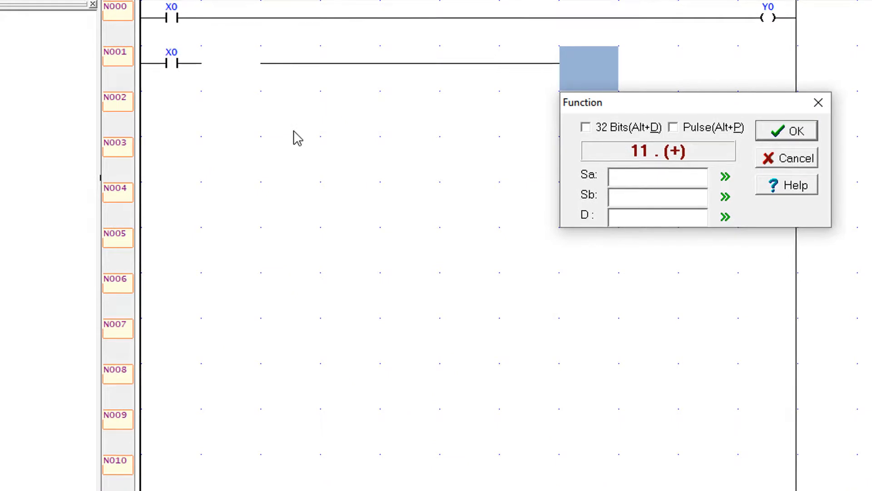
{"action": "left_click", "coordinate": [658, 174]}
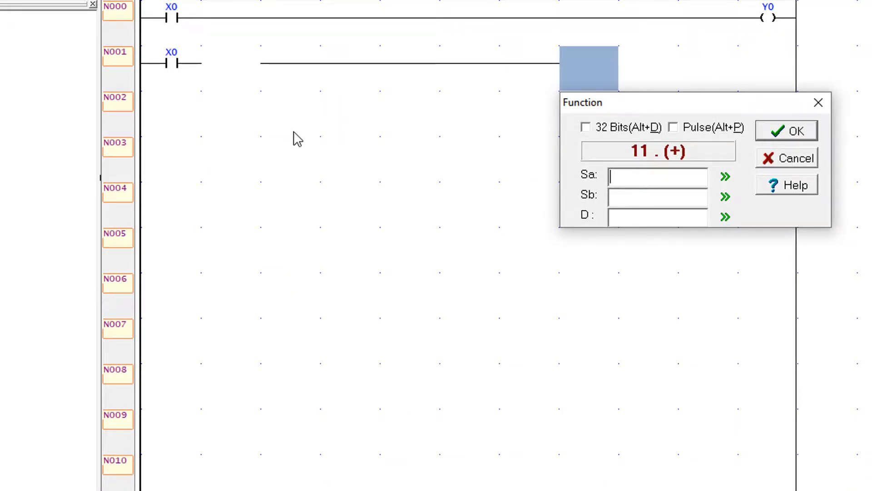
{"action": "type", "text": "5"}
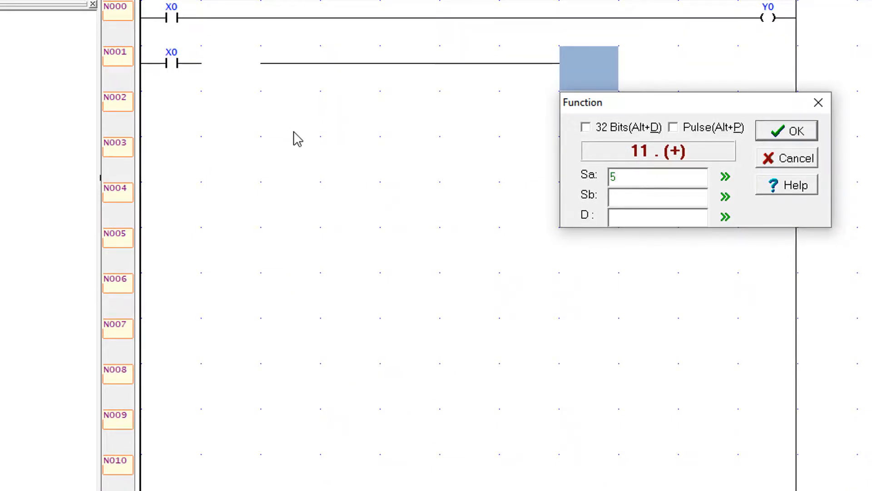
{"action": "type", "text": "5"}
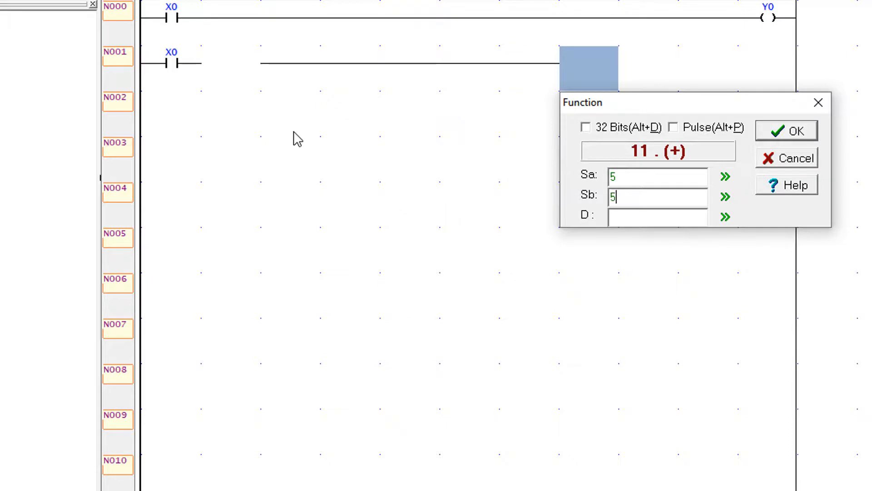
{"action": "left_click", "coordinate": [657, 216]}
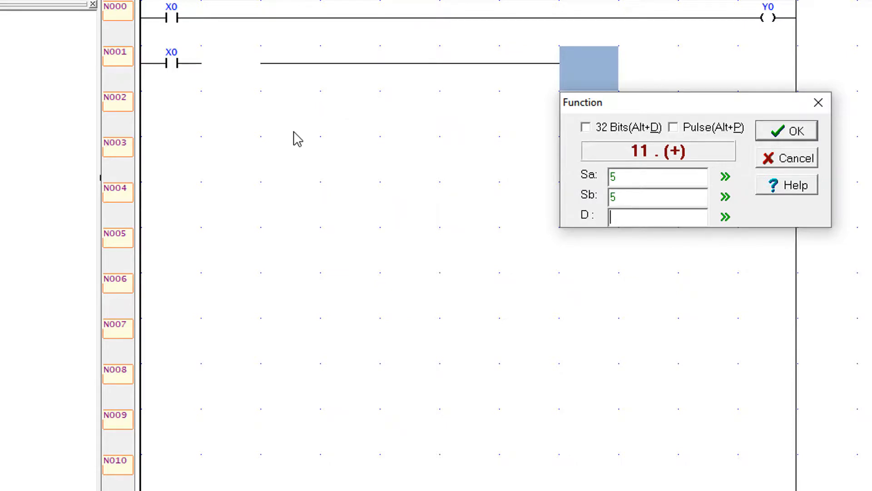
{"action": "type", "text": "R"}
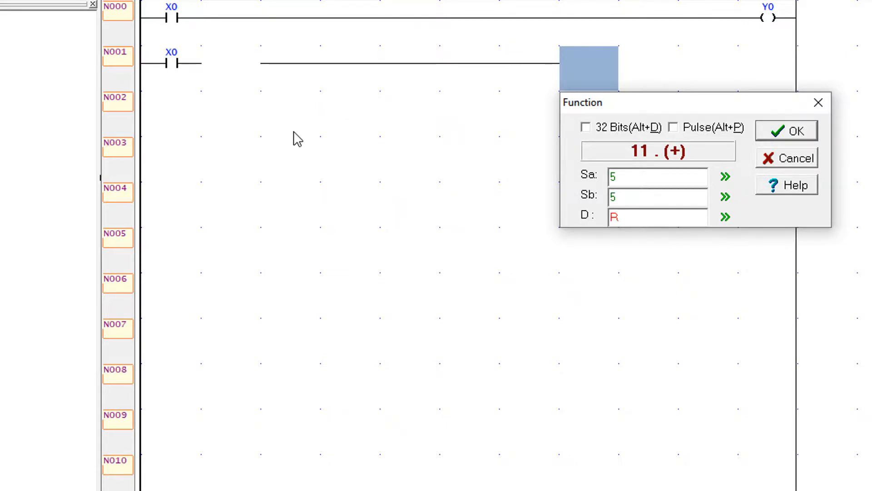
{"action": "type", "text": "0"}
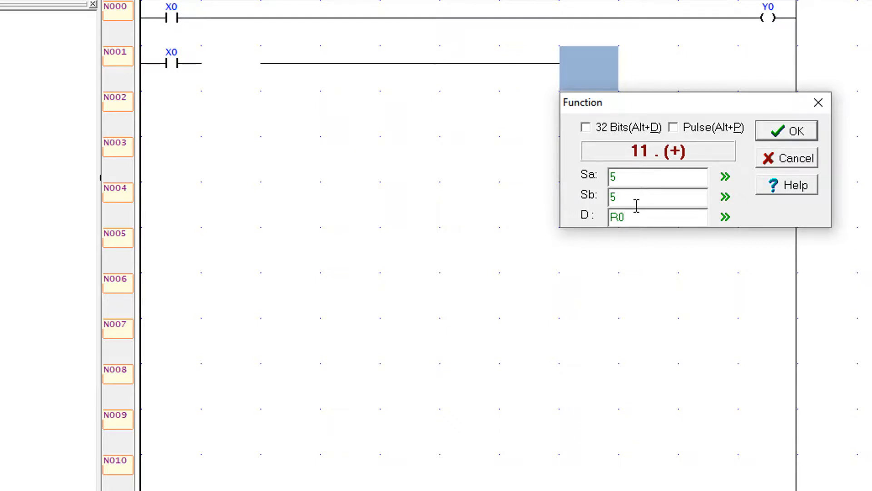
{"action": "left_click", "coordinate": [656, 215]}
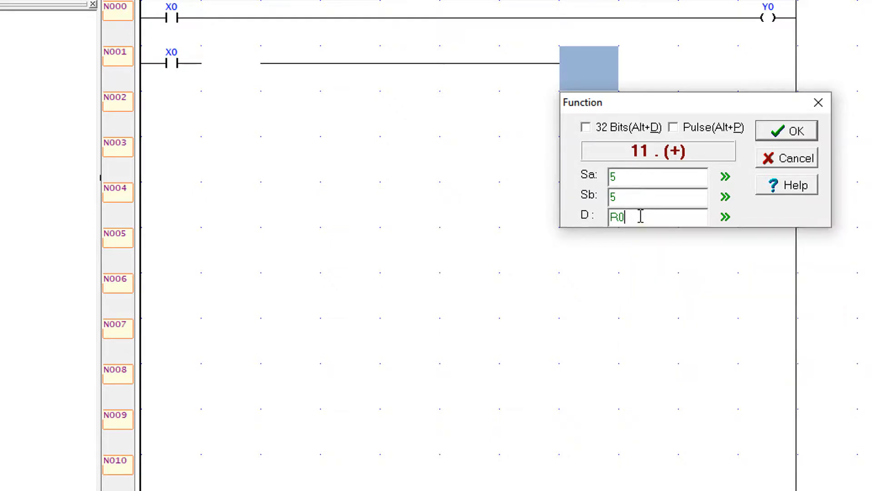
{"action": "mouse_move", "coordinate": [770, 137]}
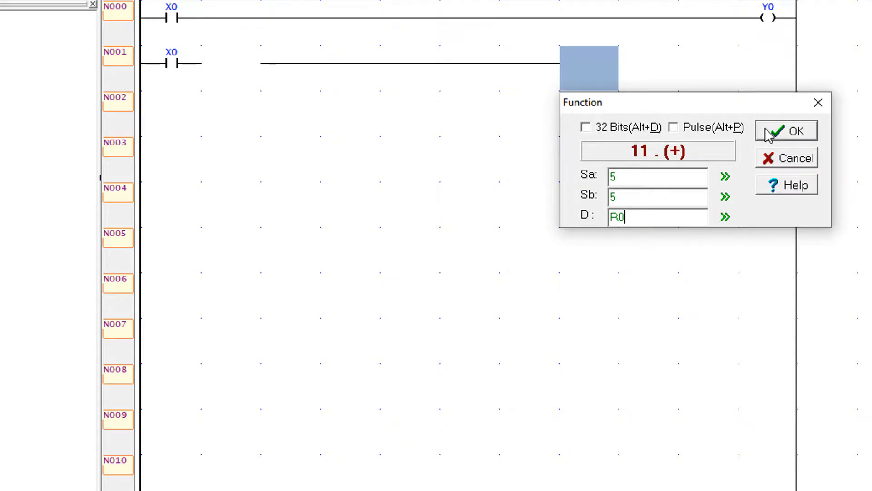
{"action": "left_click", "coordinate": [786, 131]}
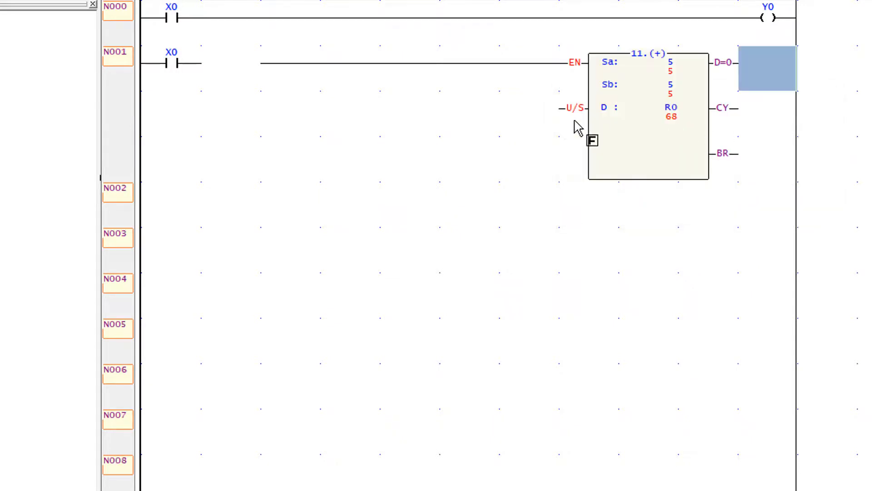
{"action": "mouse_move", "coordinate": [281, 76]}
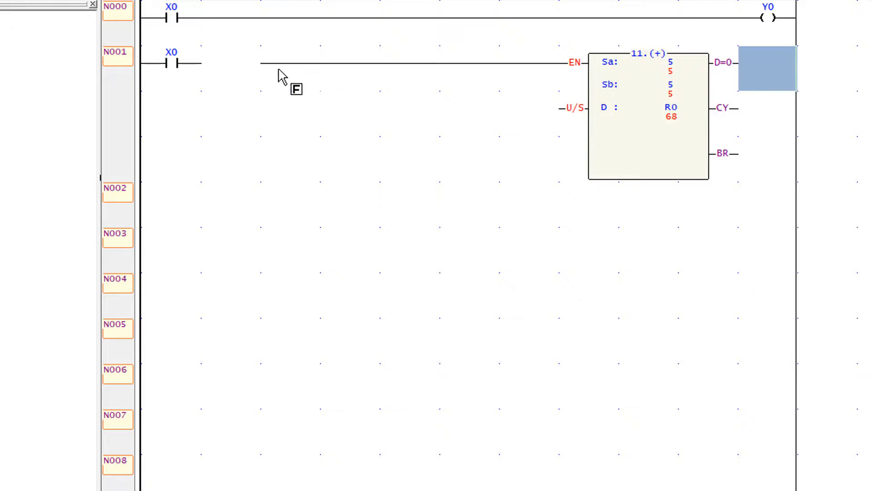
{"action": "mouse_move", "coordinate": [37, 4]}
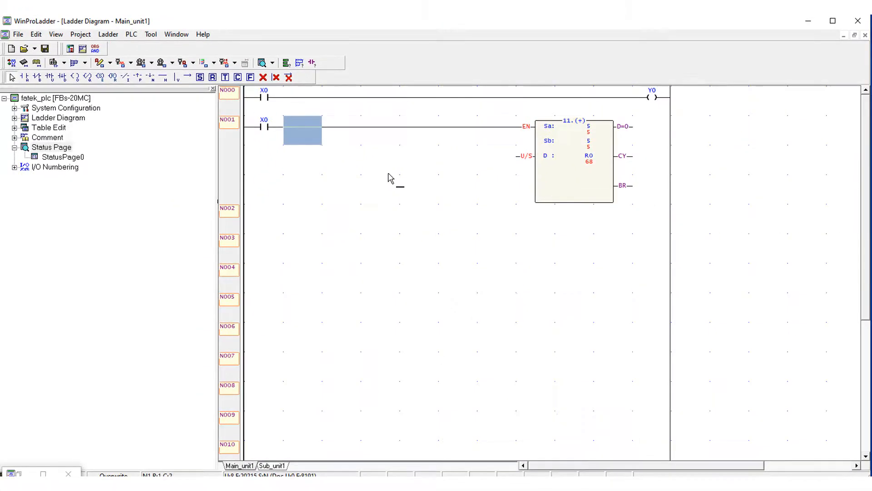
{"action": "mouse_move", "coordinate": [389, 145]}
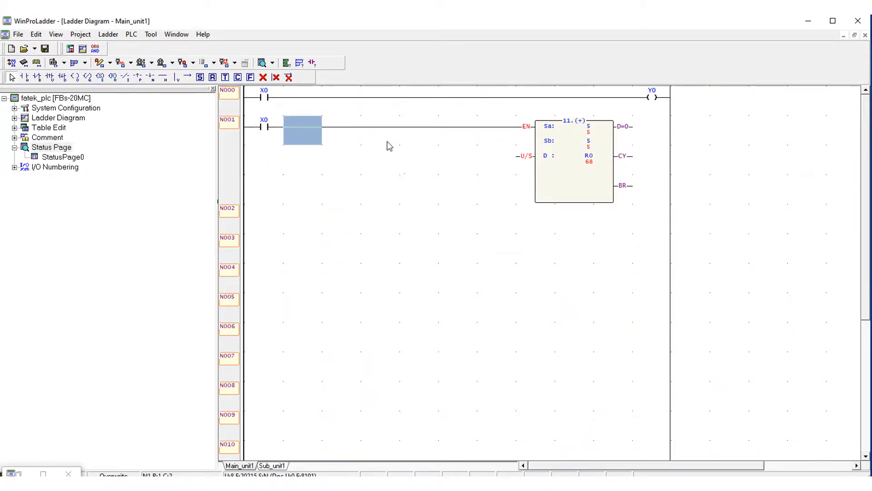
{"action": "mouse_move", "coordinate": [499, 143]}
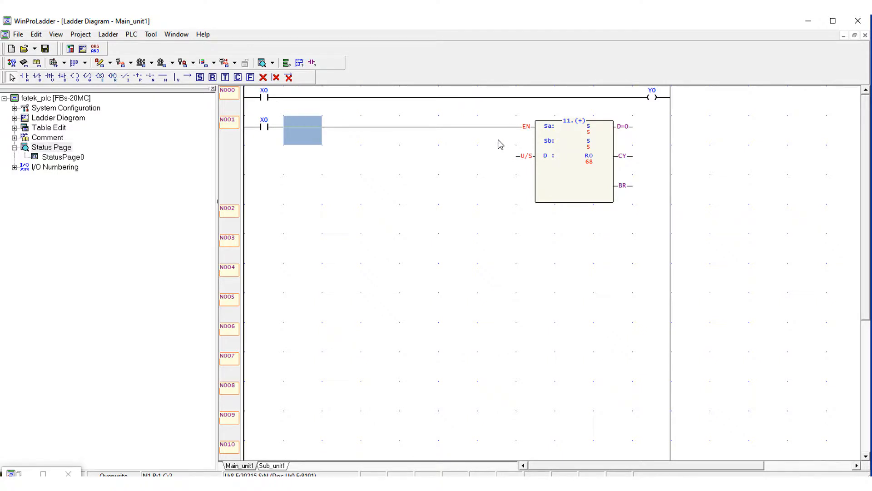
{"action": "mouse_move", "coordinate": [527, 143]}
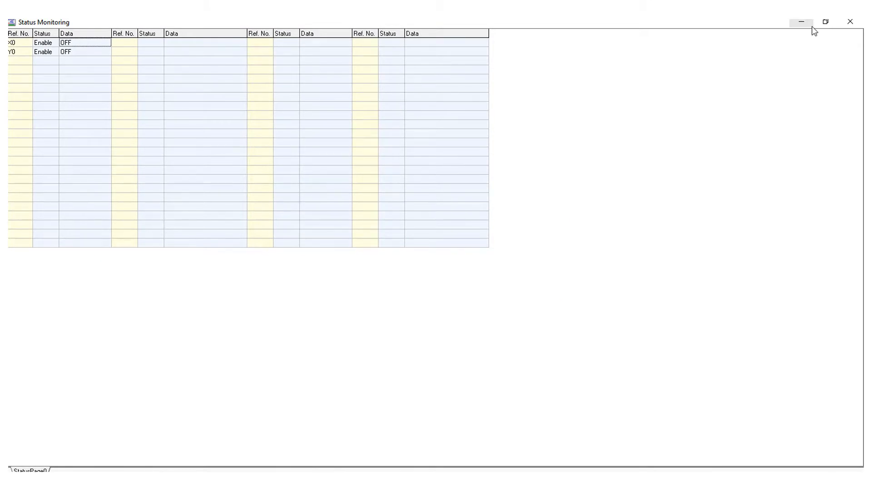
Monitor R0 and set X0 to 1, turning Y0 ON and R0 to 10
{"action": "left_click", "coordinate": [825, 22]}
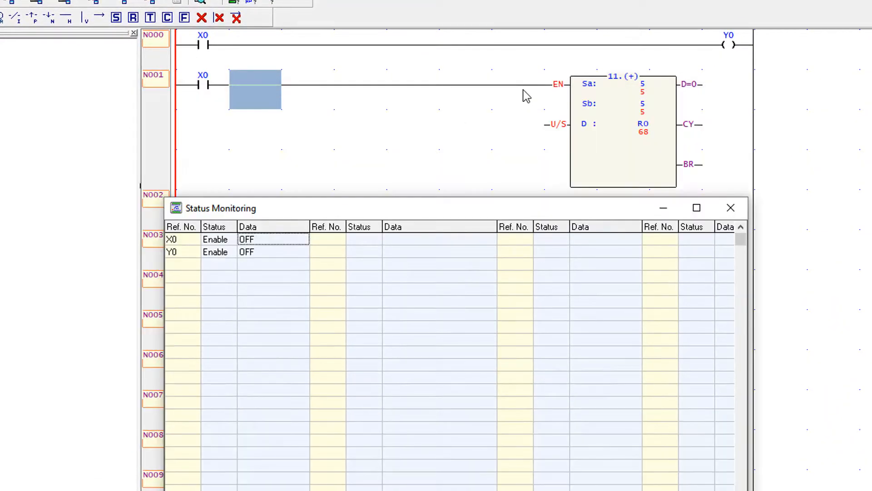
{"action": "mouse_move", "coordinate": [167, 271]}
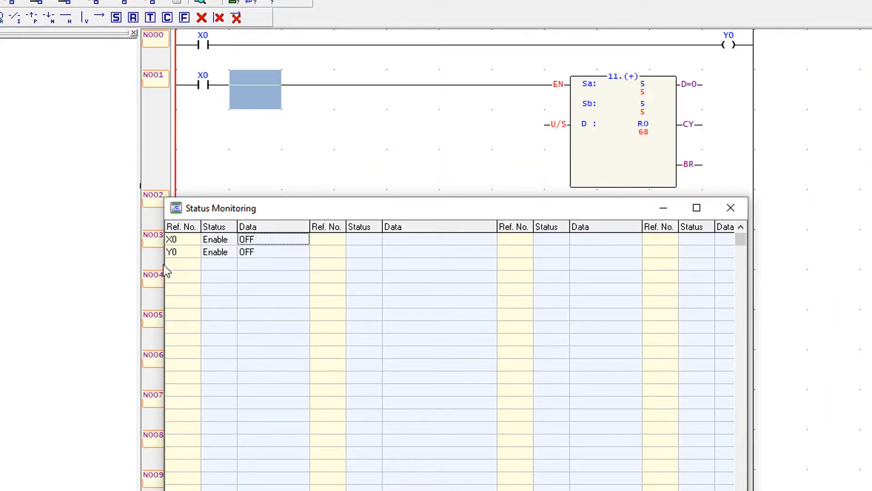
{"action": "left_click", "coordinate": [180, 263]}
{"action": "type", "text": "R"}
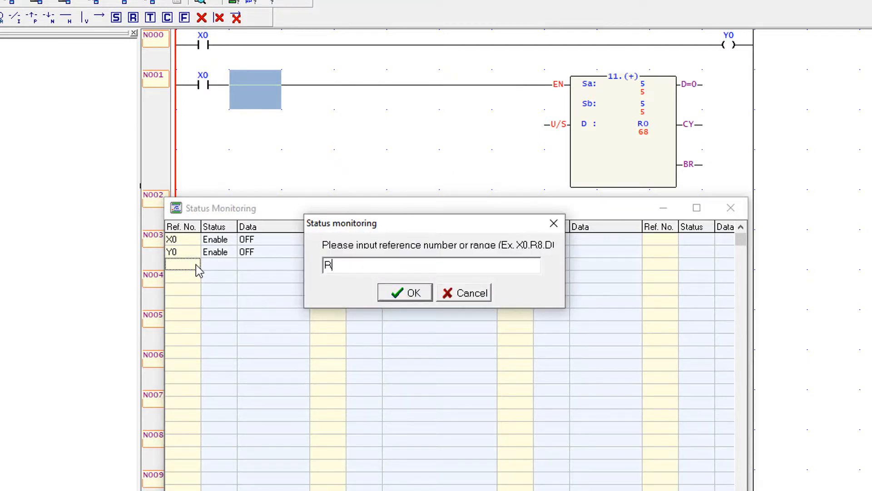
{"action": "left_click", "coordinate": [405, 292]}
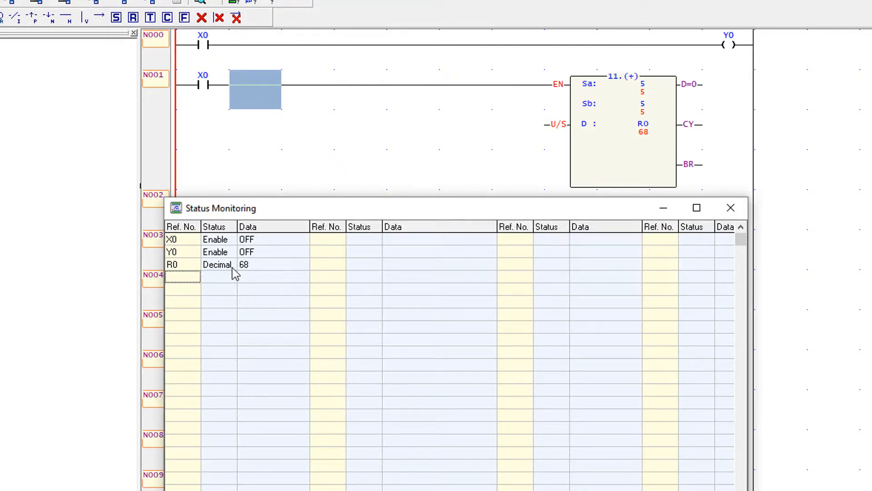
{"action": "mouse_move", "coordinate": [251, 270]}
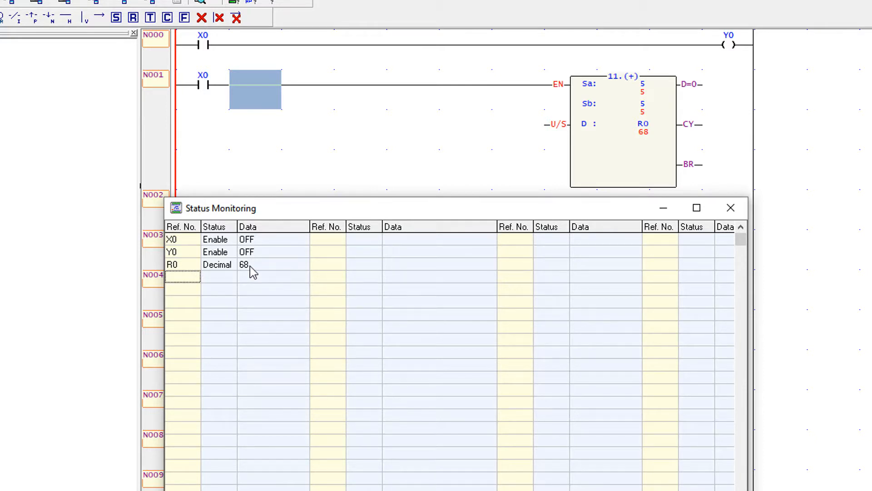
{"action": "mouse_move", "coordinate": [273, 252]}
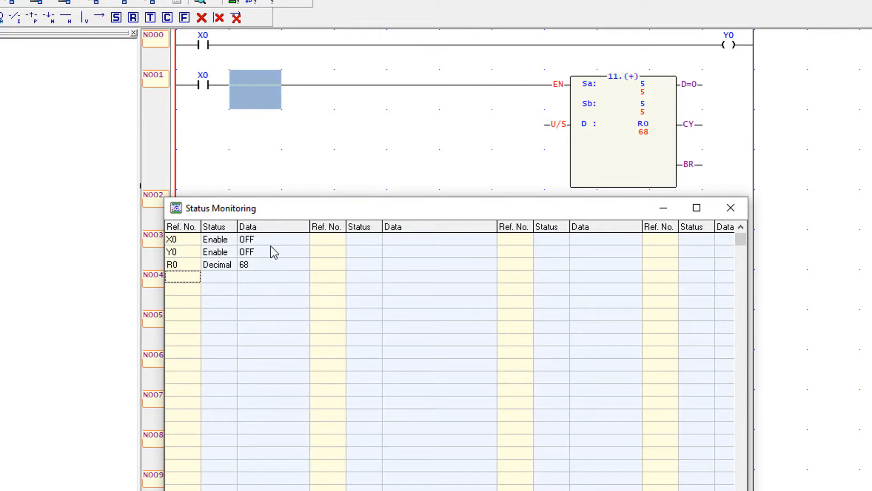
{"action": "mouse_move", "coordinate": [261, 255]}
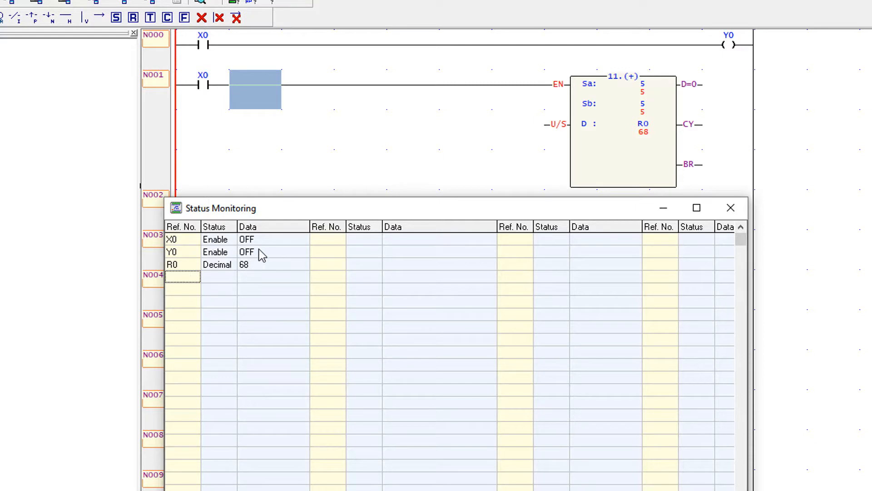
{"action": "left_click", "coordinate": [272, 239]}
{"action": "type", "text": "1"}
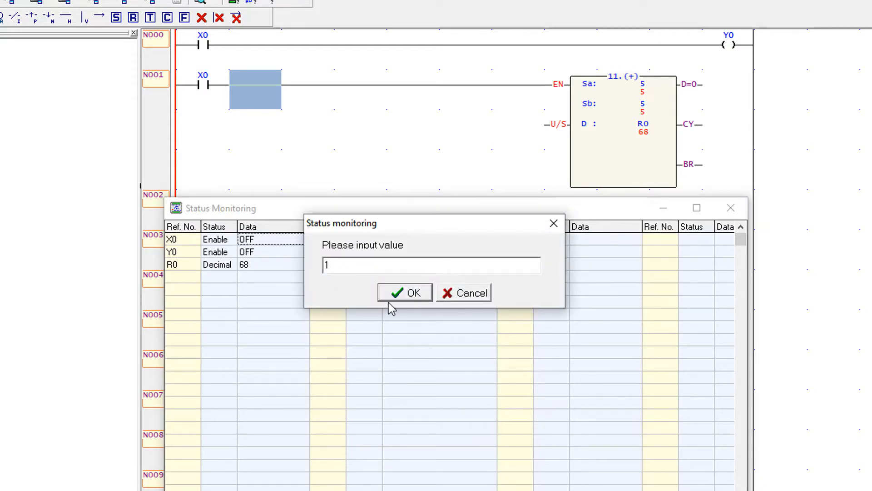
{"action": "left_click", "coordinate": [404, 293]}
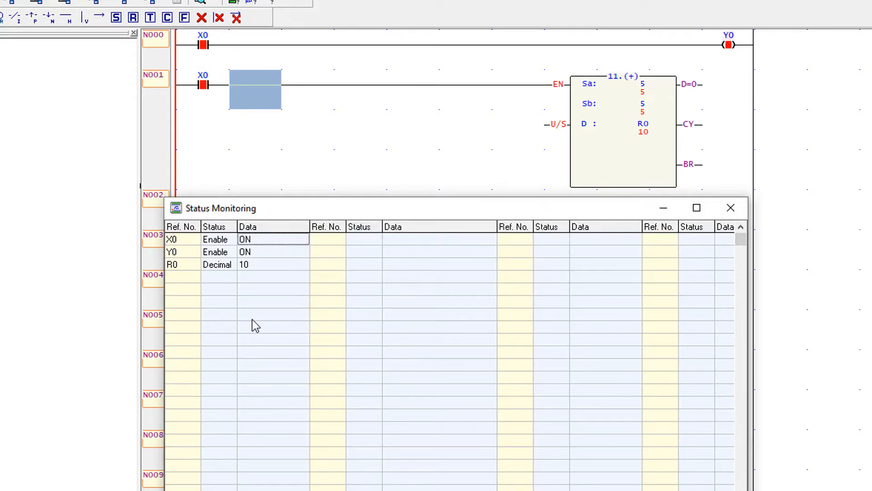
{"action": "mouse_move", "coordinate": [649, 131]}
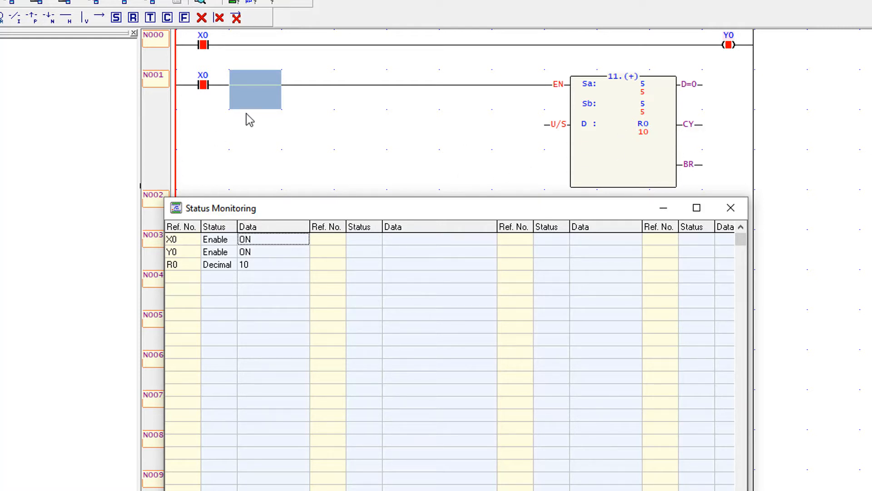
{"action": "mouse_move", "coordinate": [359, 125]}
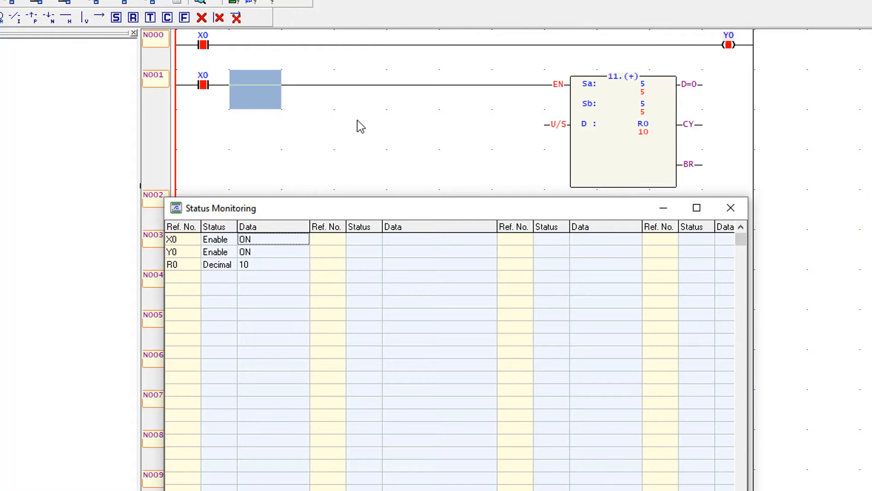
{"action": "mouse_move", "coordinate": [612, 161]}
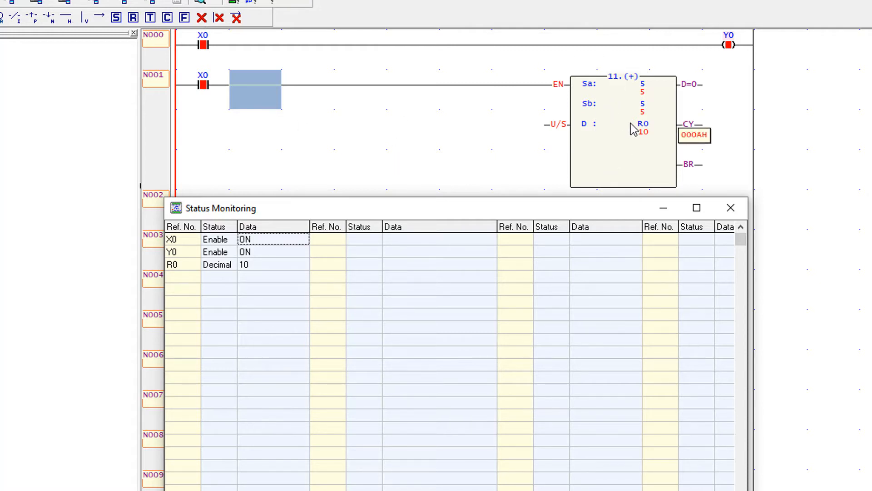
{"action": "mouse_move", "coordinate": [642, 151]}
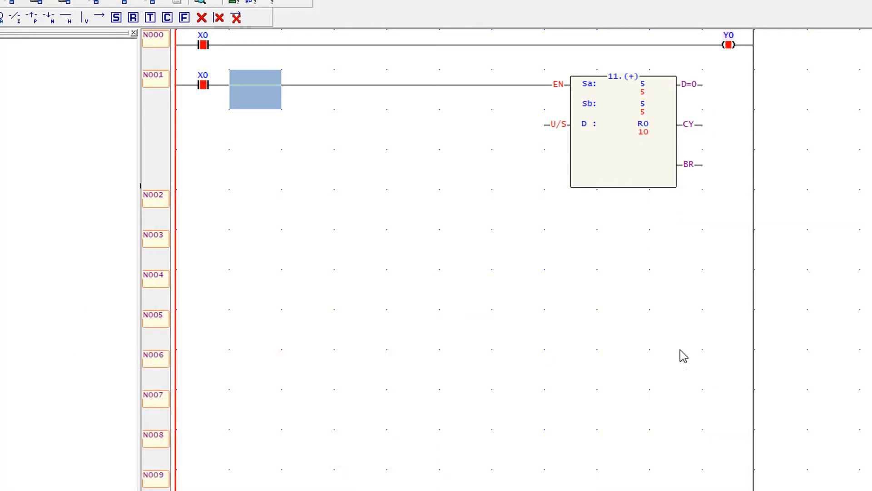
{"action": "mouse_move", "coordinate": [614, 339]}
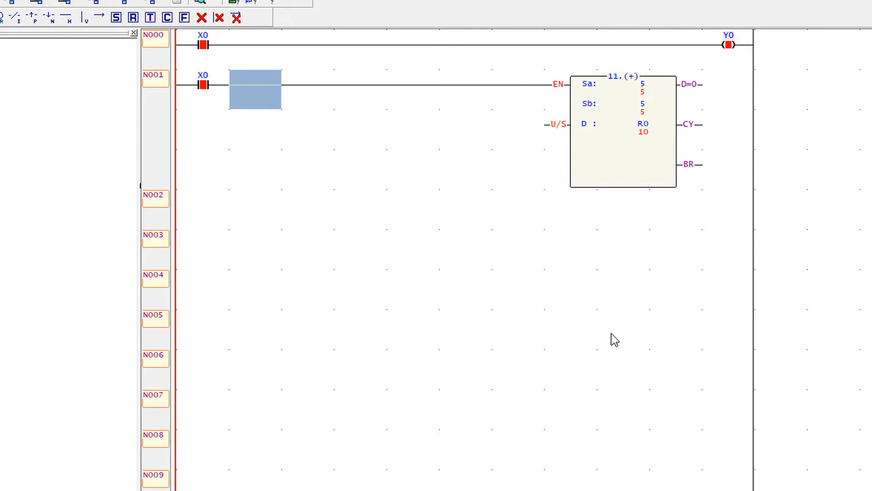
{"action": "mouse_move", "coordinate": [742, 473]}
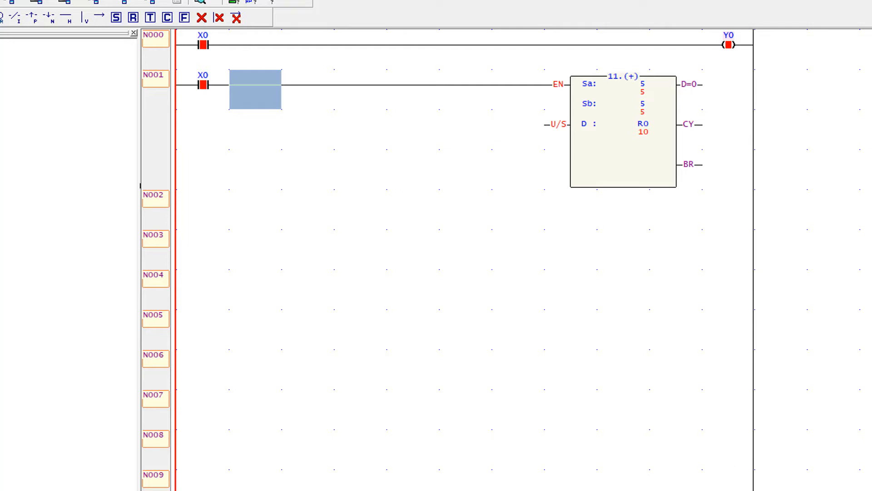
{"action": "mouse_move", "coordinate": [720, 442]}
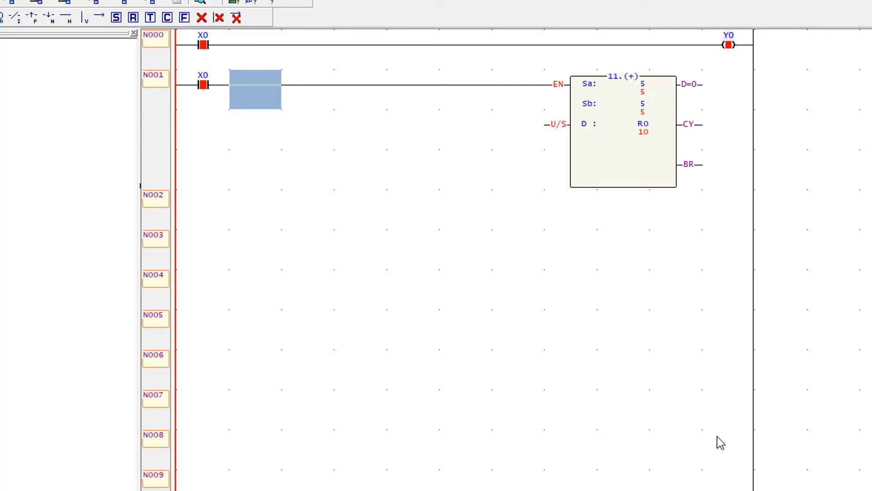